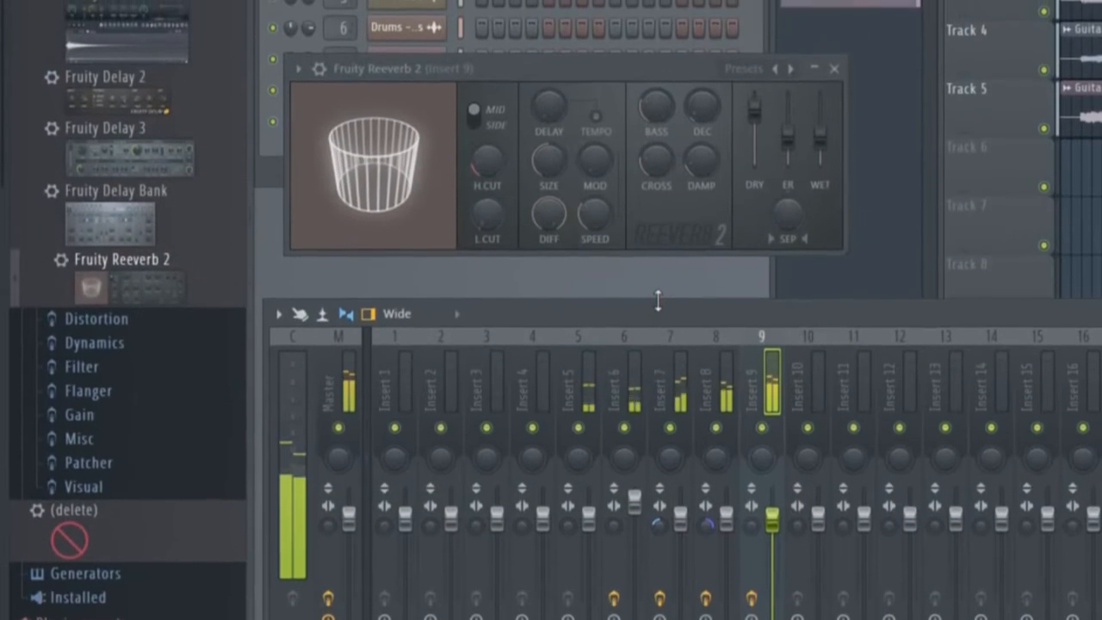
# - Scroll up to reach the Master mixer insert holding the Band-in-a-Box plugin
pyautogui.scroll(3)
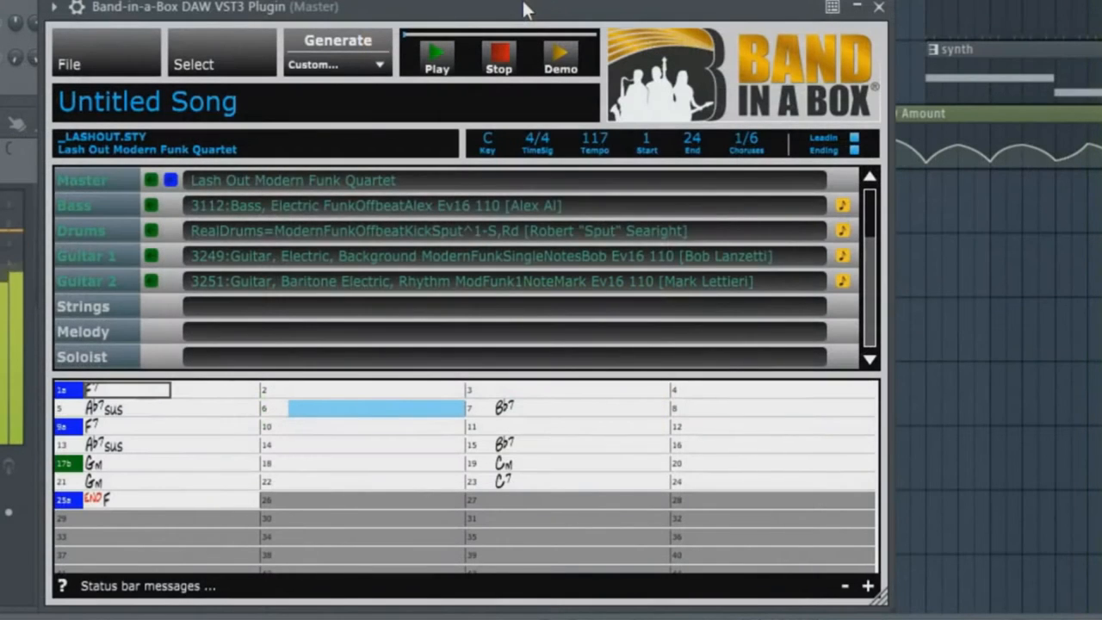
pyautogui.click(577, 406)
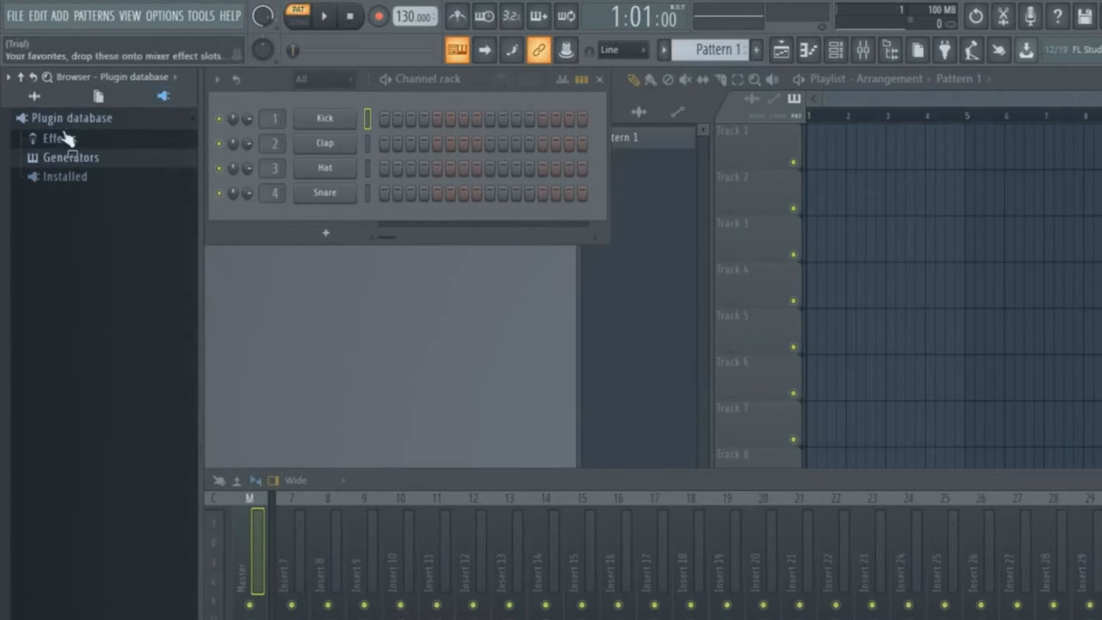
# - Run a fast plugin rescan from the Plugin database and expand the Installed generators list
pyautogui.rightClick(60, 138)
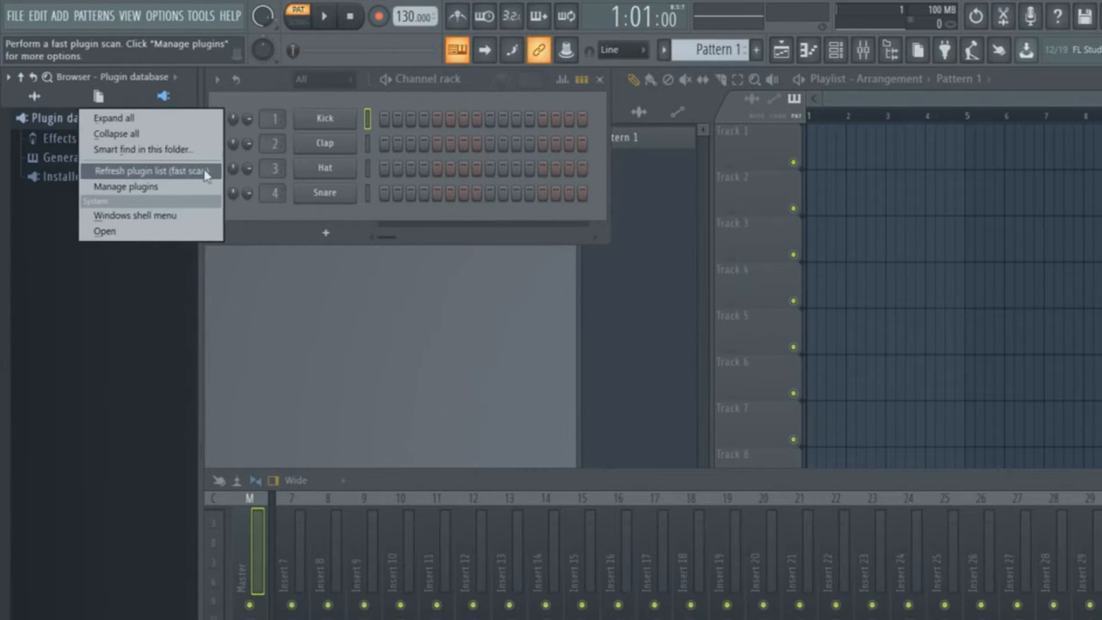
pyautogui.click(153, 171)
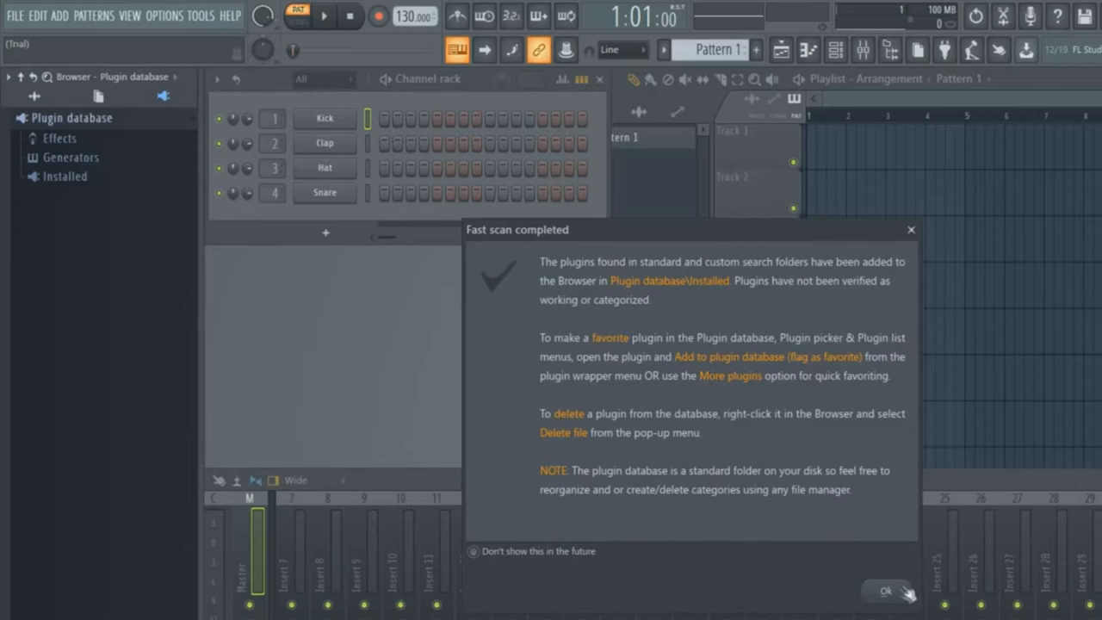
pyautogui.click(885, 590)
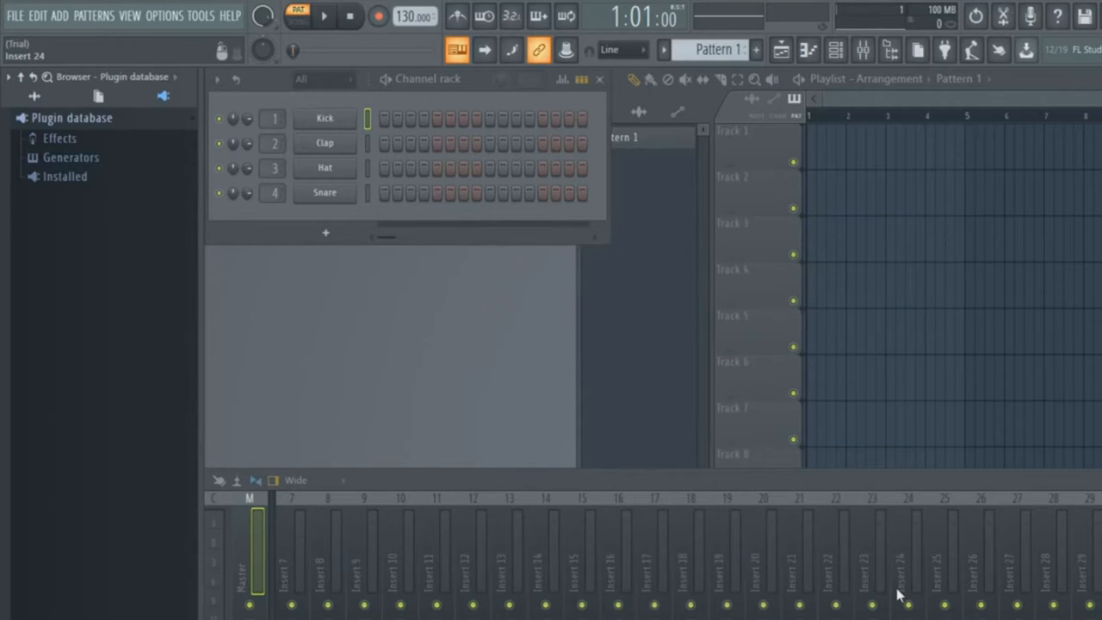
pyautogui.click(66, 176)
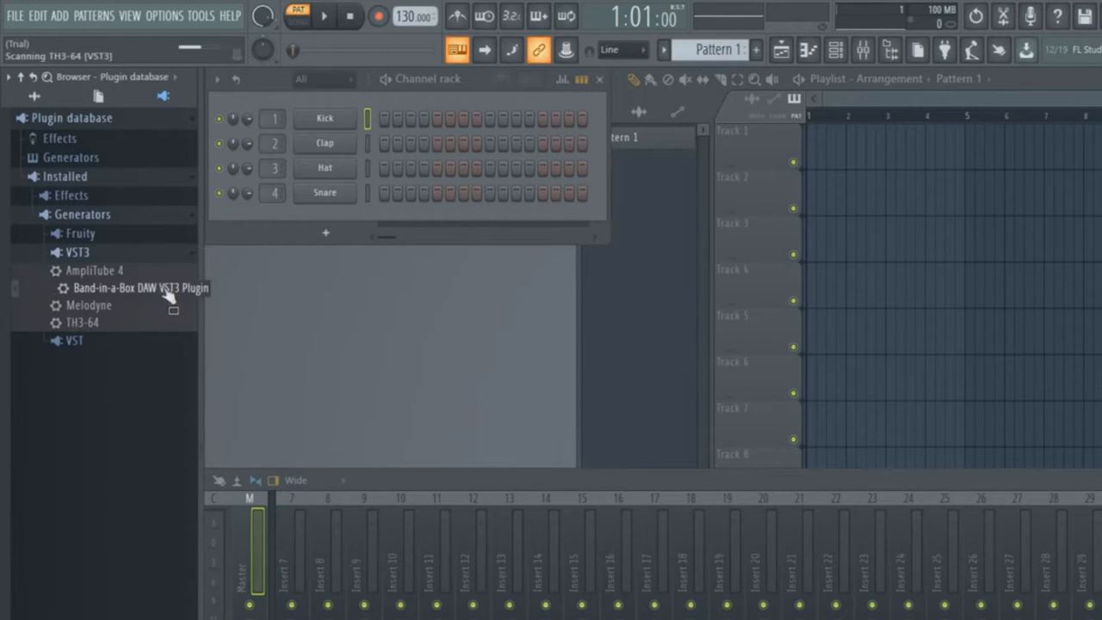
# - Load the Band-in-a-Box DAW VST3 Plugin into the project from the browser
pyautogui.doubleClick(129, 287)
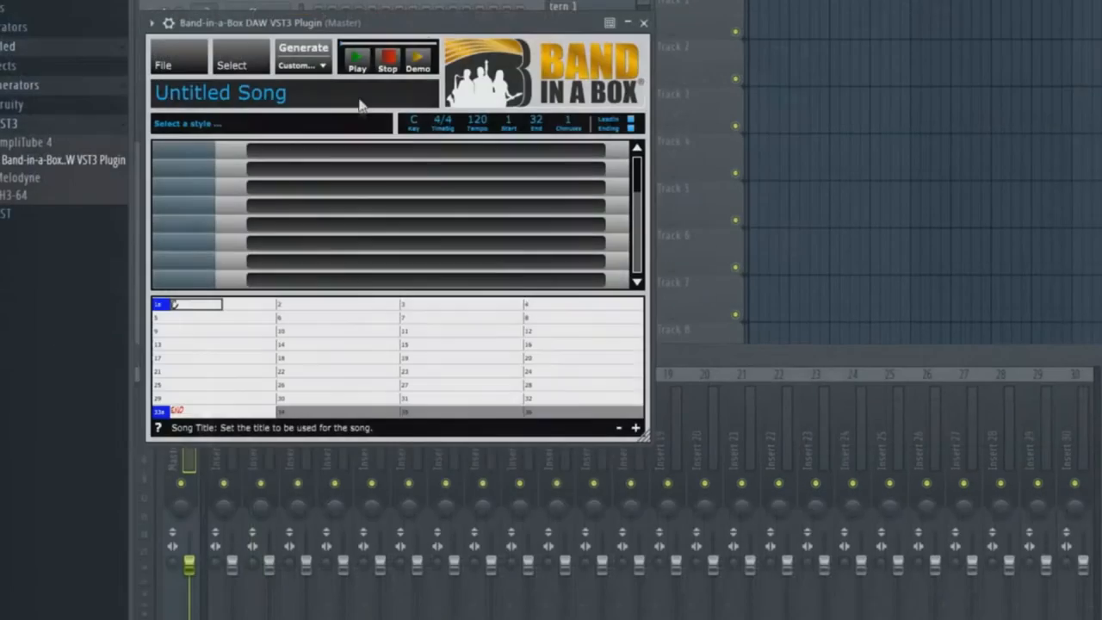
pyautogui.moveTo(420, 59)
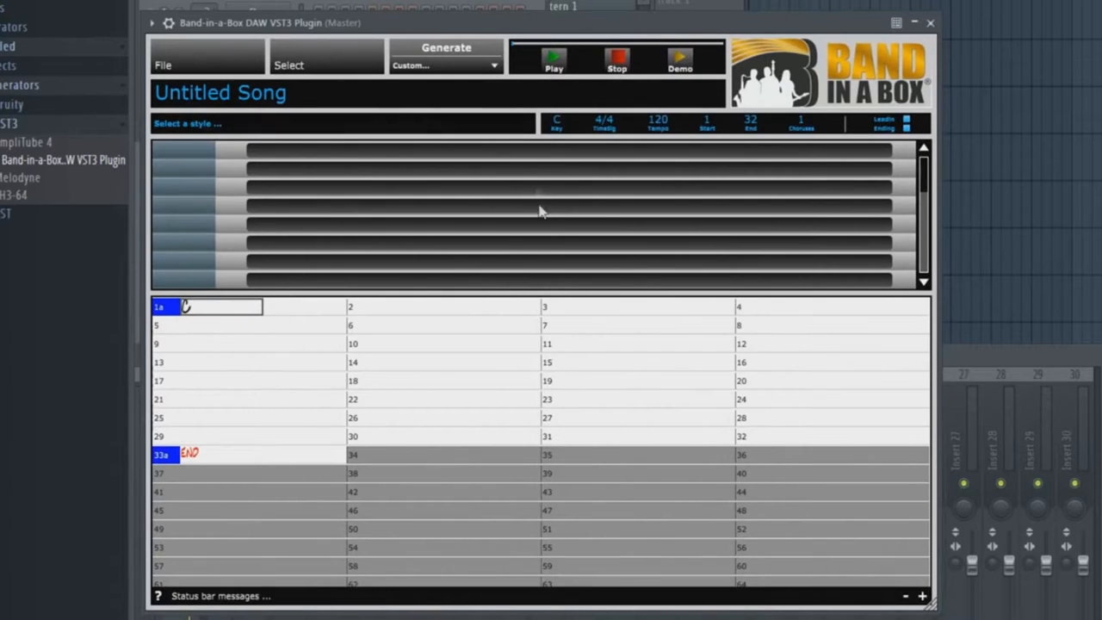
pyautogui.moveTo(386, 169)
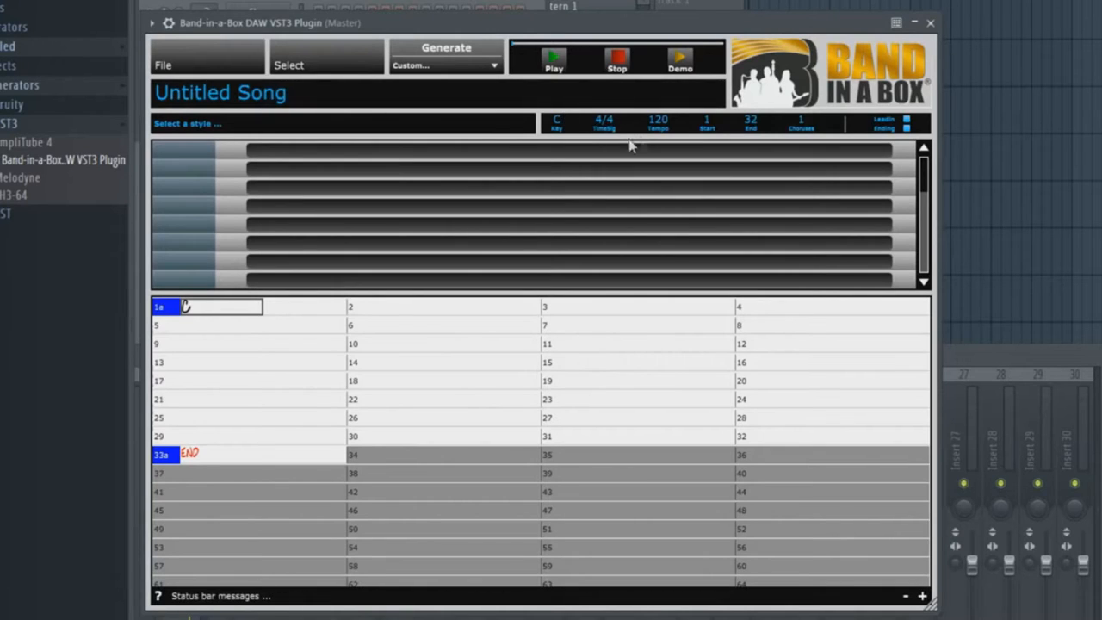
pyautogui.moveTo(583, 143)
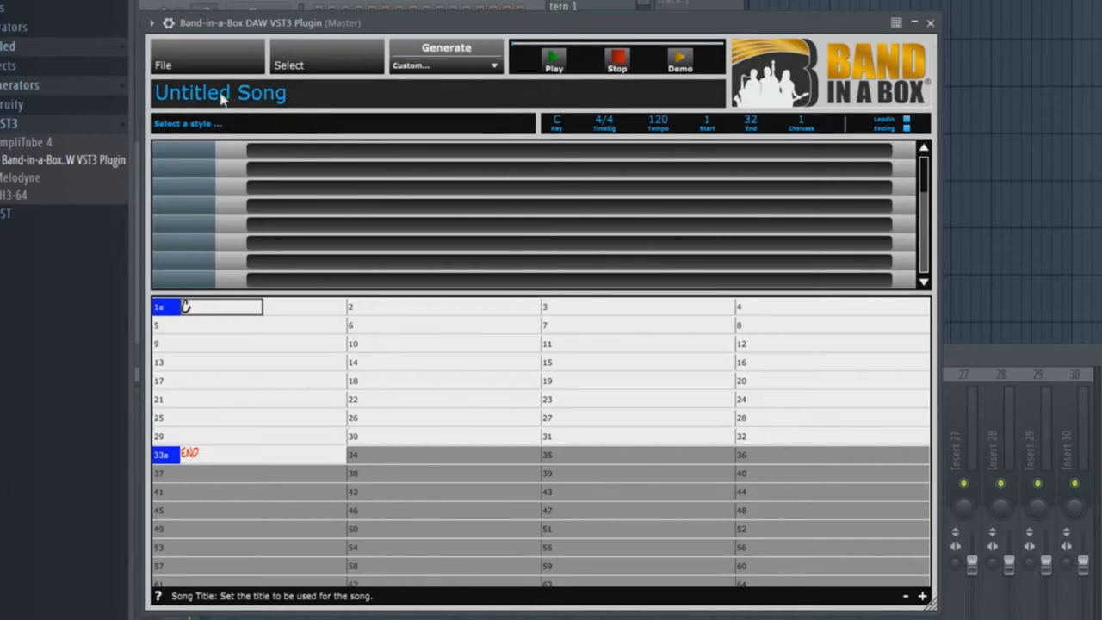
pyautogui.moveTo(308, 97)
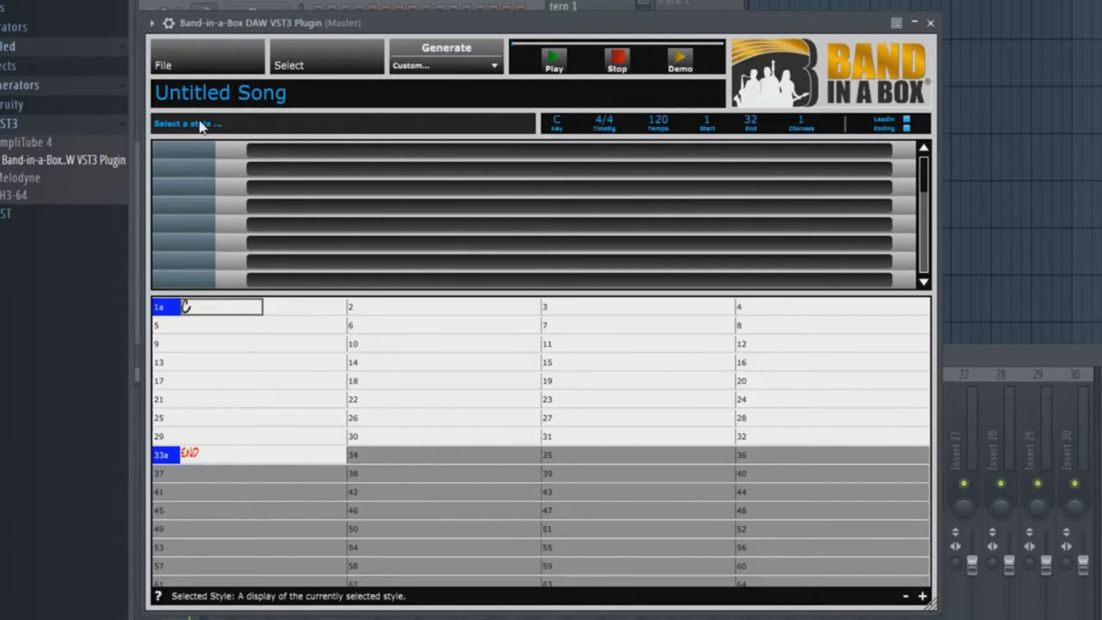
# - Set the song key to F and enter Ab7sus in bar 5 of the chord sheet
pyautogui.click(558, 122)
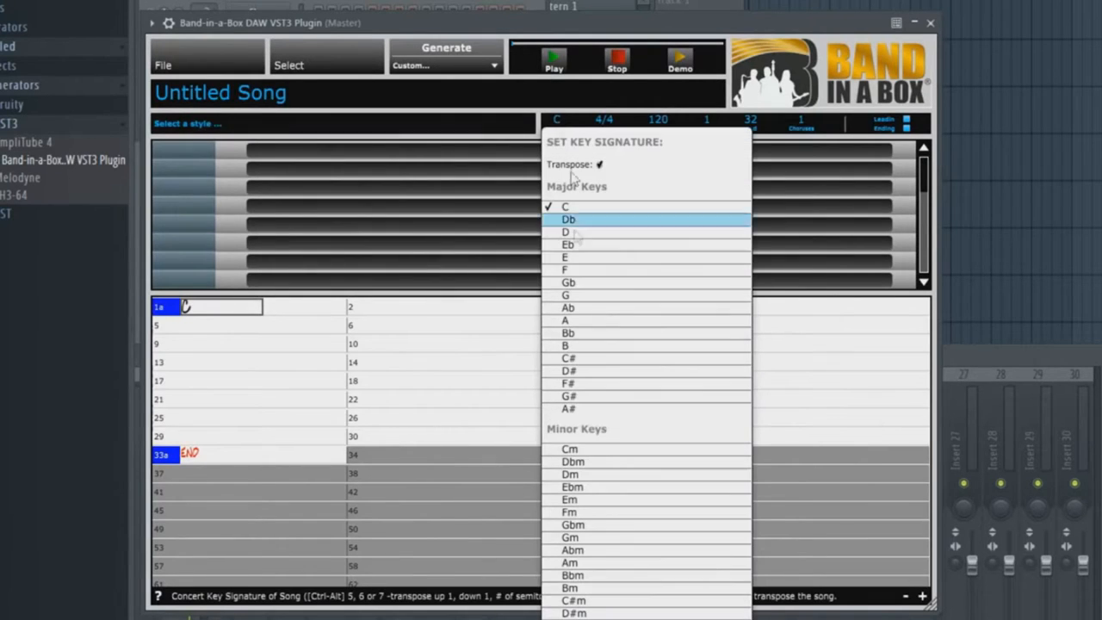
pyautogui.click(565, 268)
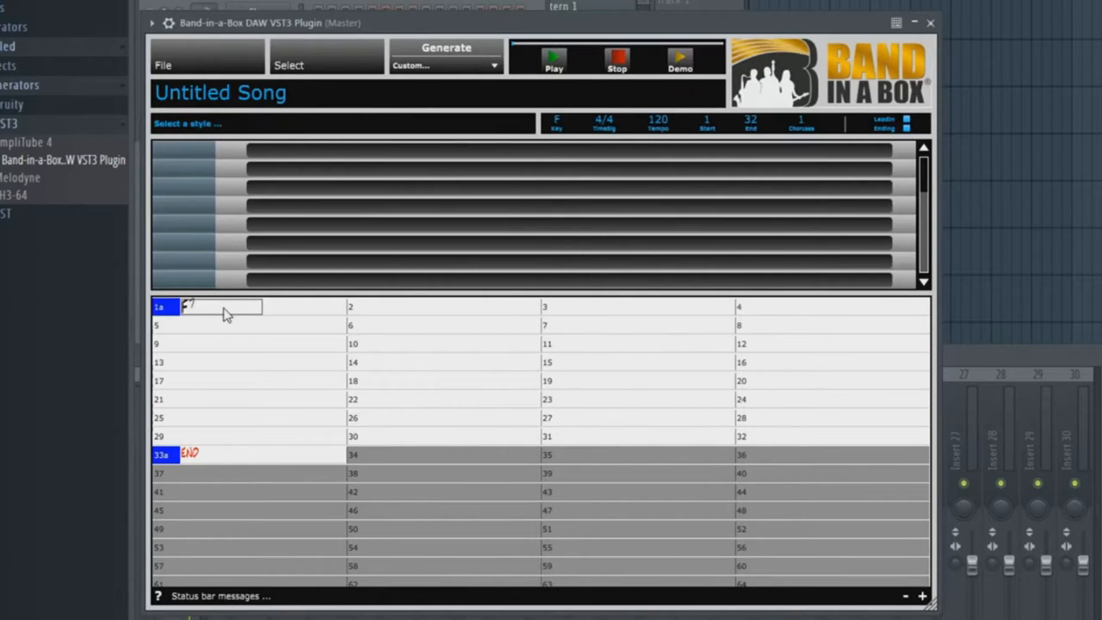
pyautogui.click(610, 306)
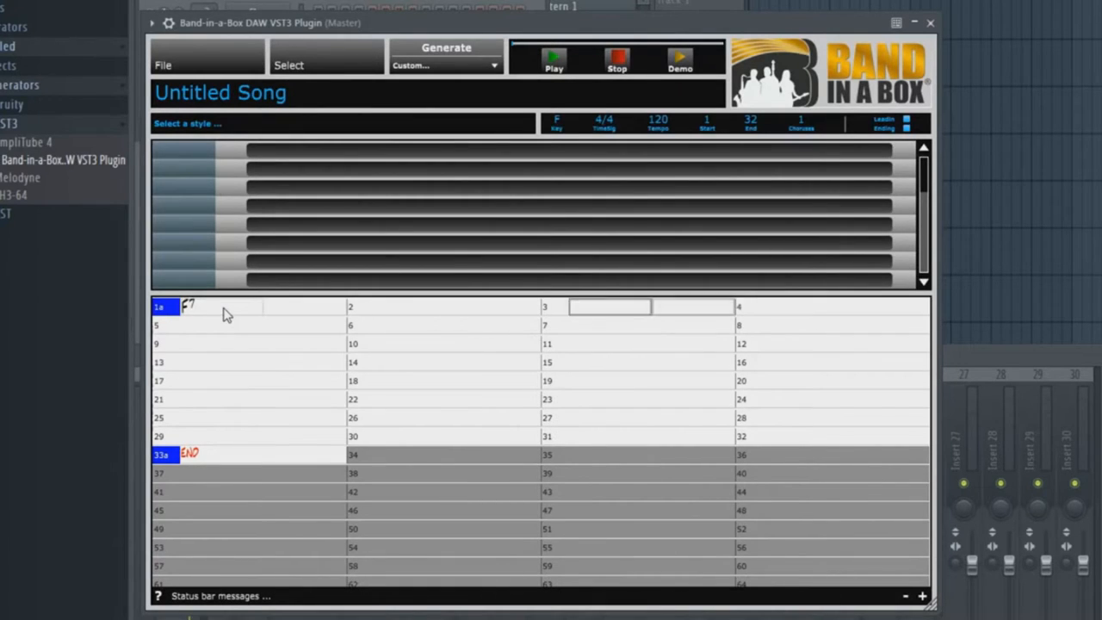
pyautogui.click(220, 324)
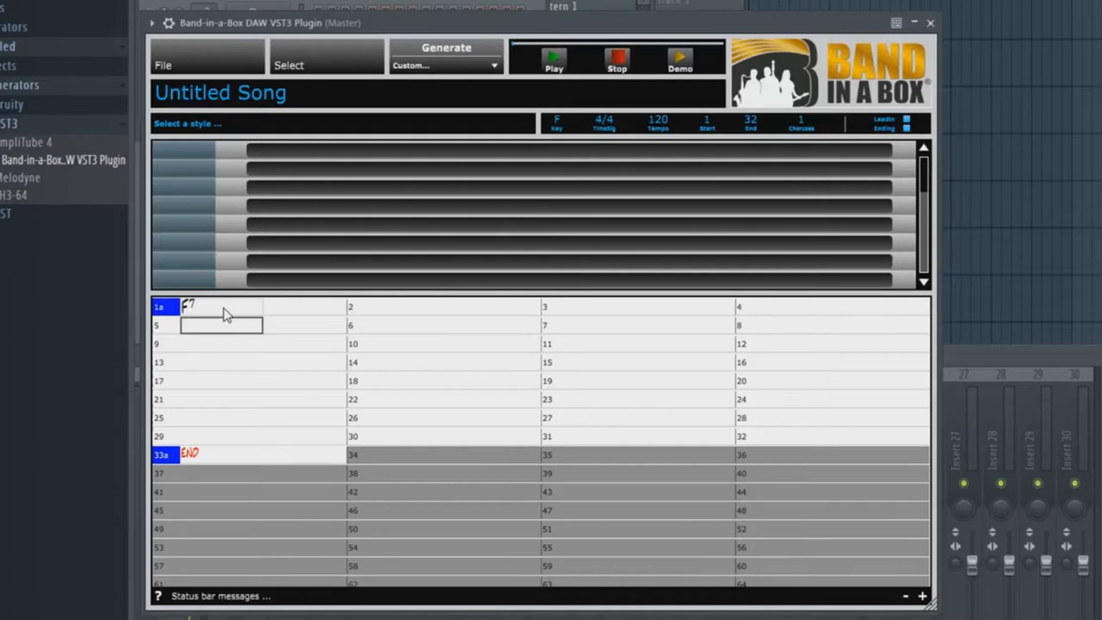
pyautogui.write('Ab7sus')
pyautogui.click(638, 325)
pyautogui.write('Bb7')
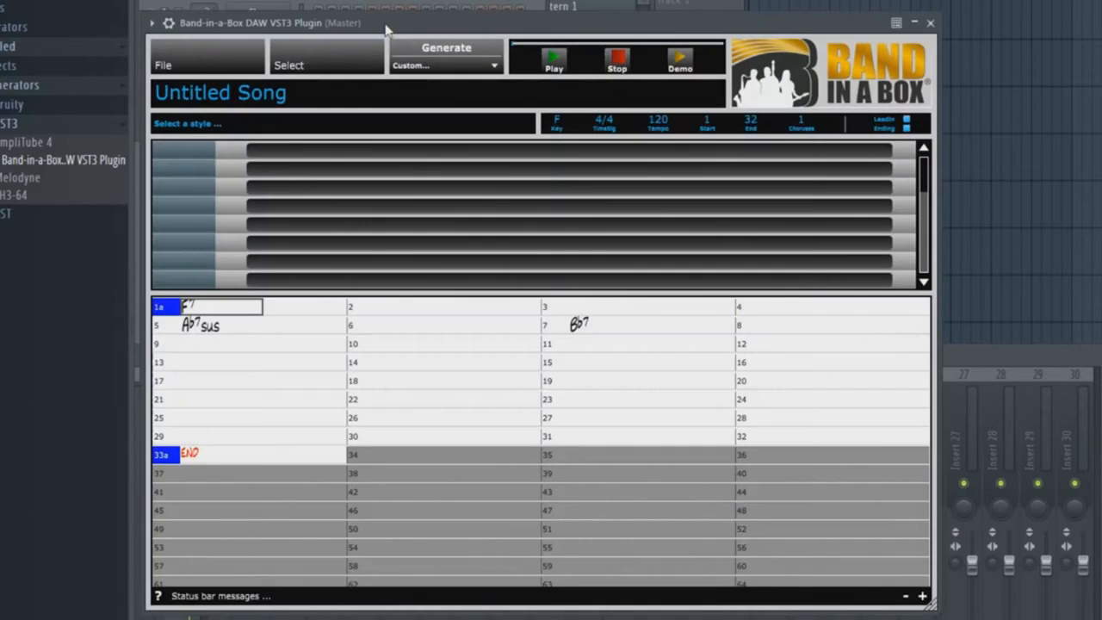
pyautogui.moveTo(293, 206)
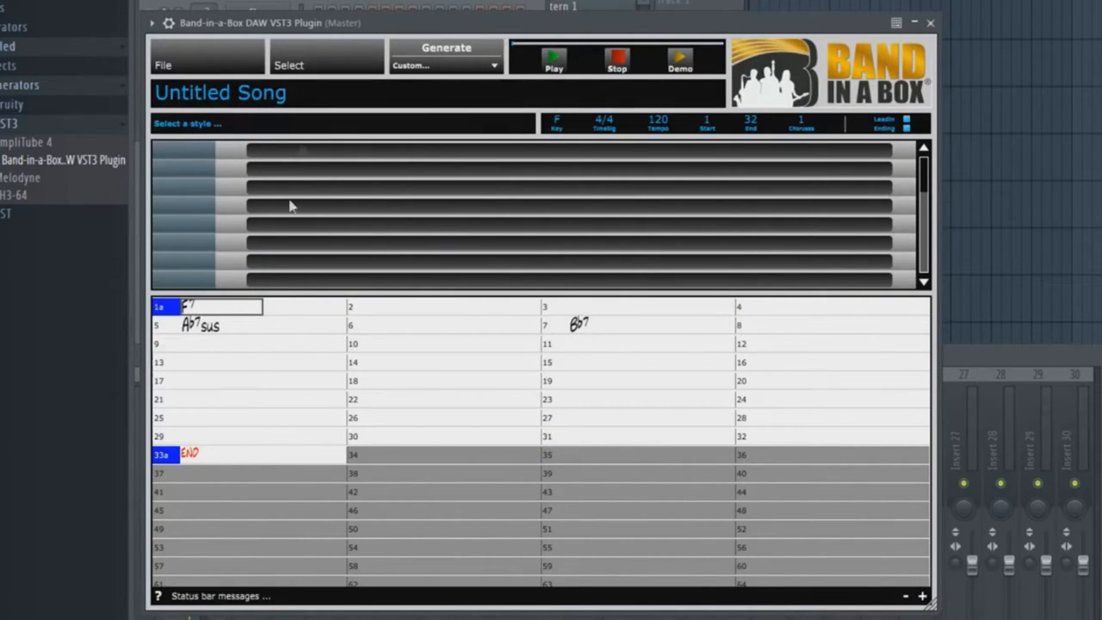
# - Repeat the opening chords from bar 9 with new section markers at bars 9 and 17, bar 17 set to part b
pyautogui.click(220, 344)
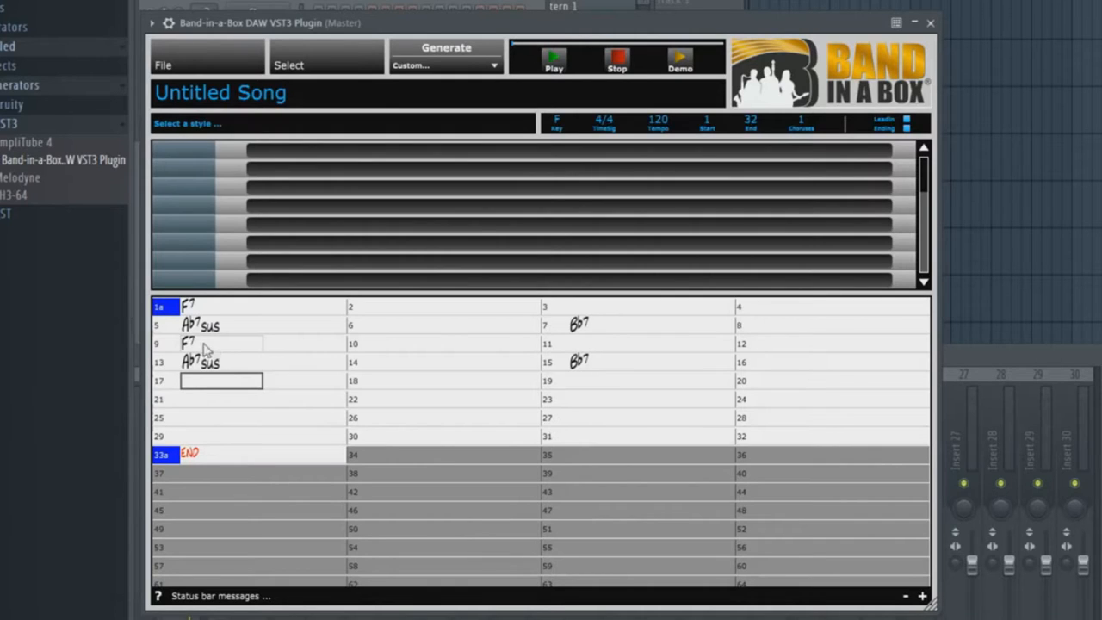
pyautogui.click(162, 345)
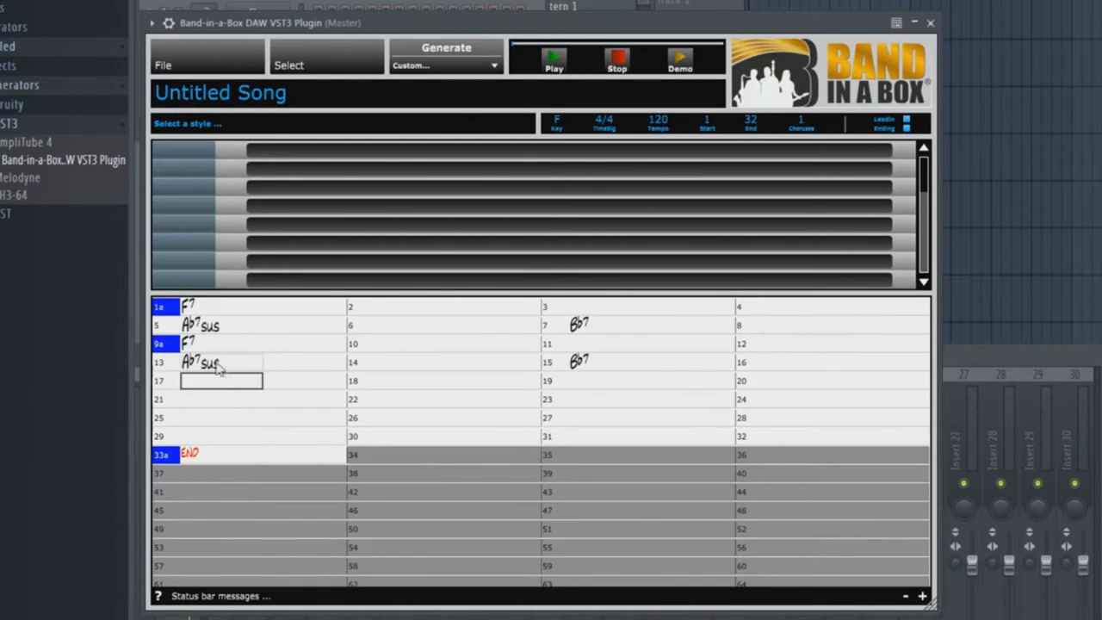
pyautogui.moveTo(169, 388)
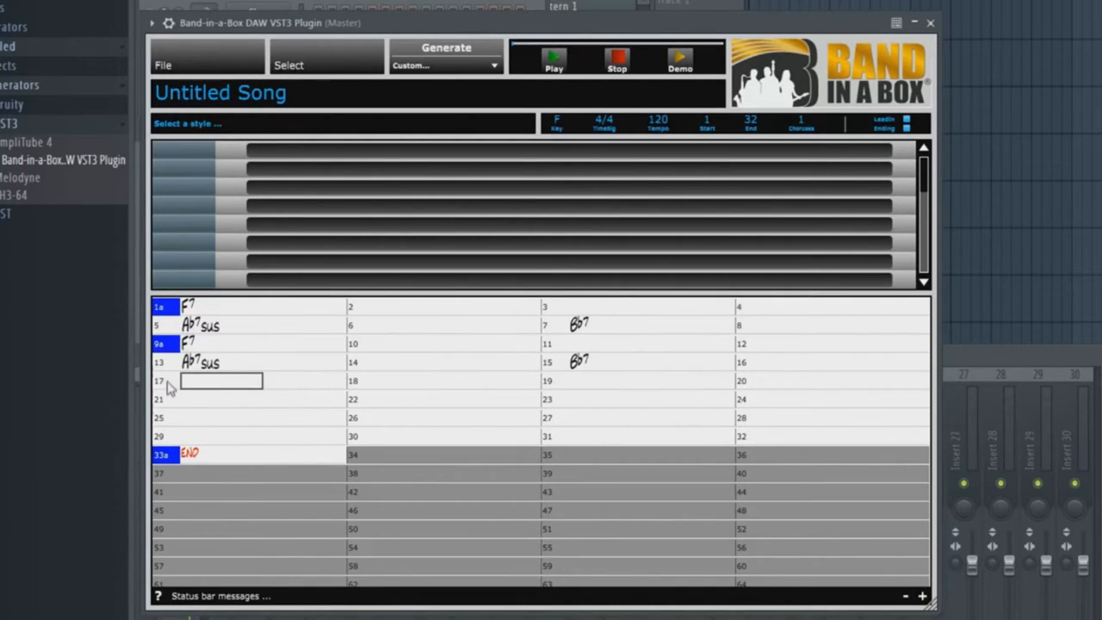
pyautogui.click(159, 381)
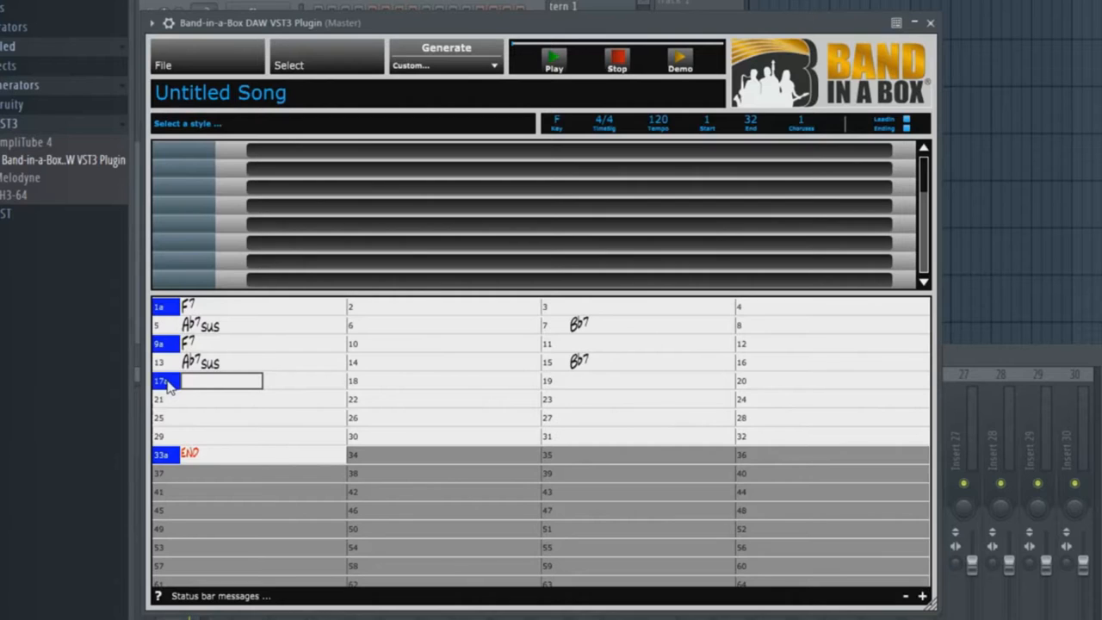
pyautogui.click(162, 381)
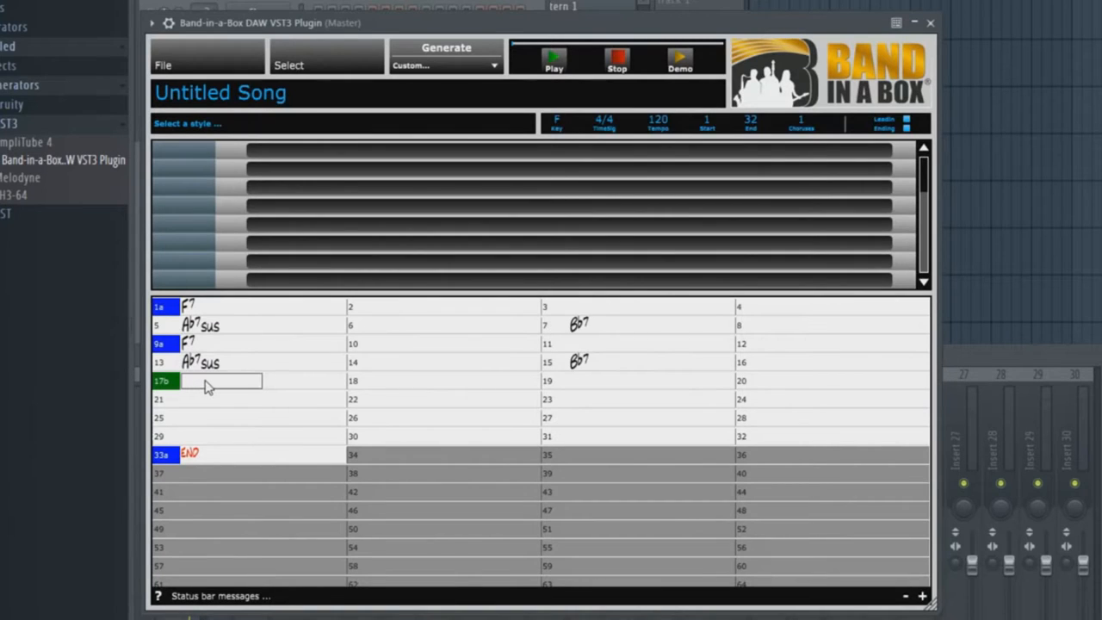
# - Enter Gm at bar 17 and move to the next bar for the following chord
pyautogui.write('Gm')
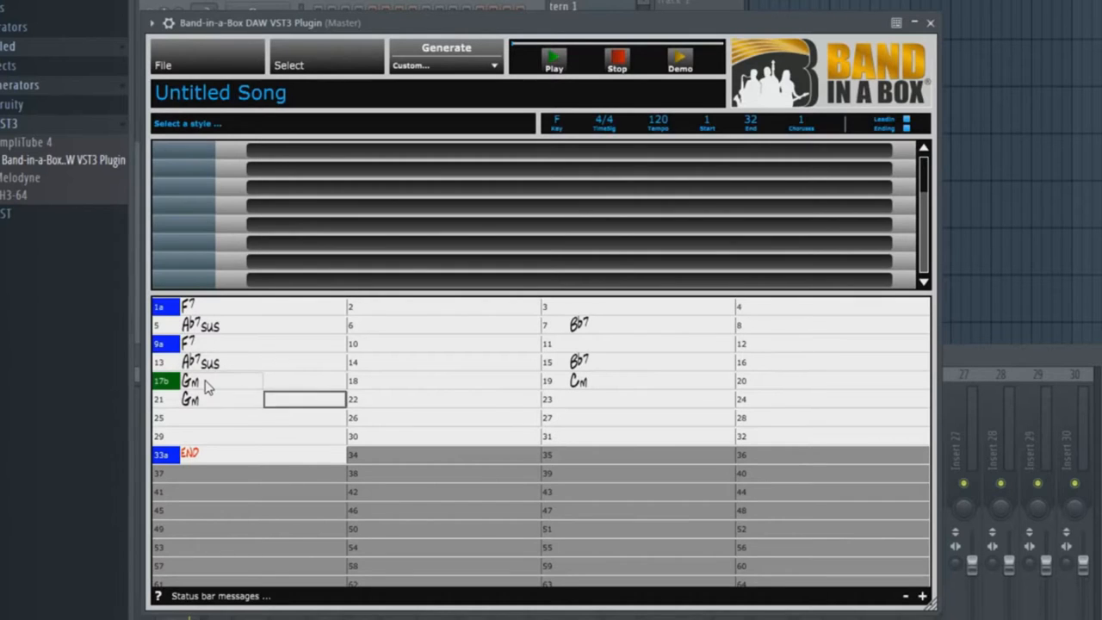
pyautogui.click(609, 400)
pyautogui.write('C7')
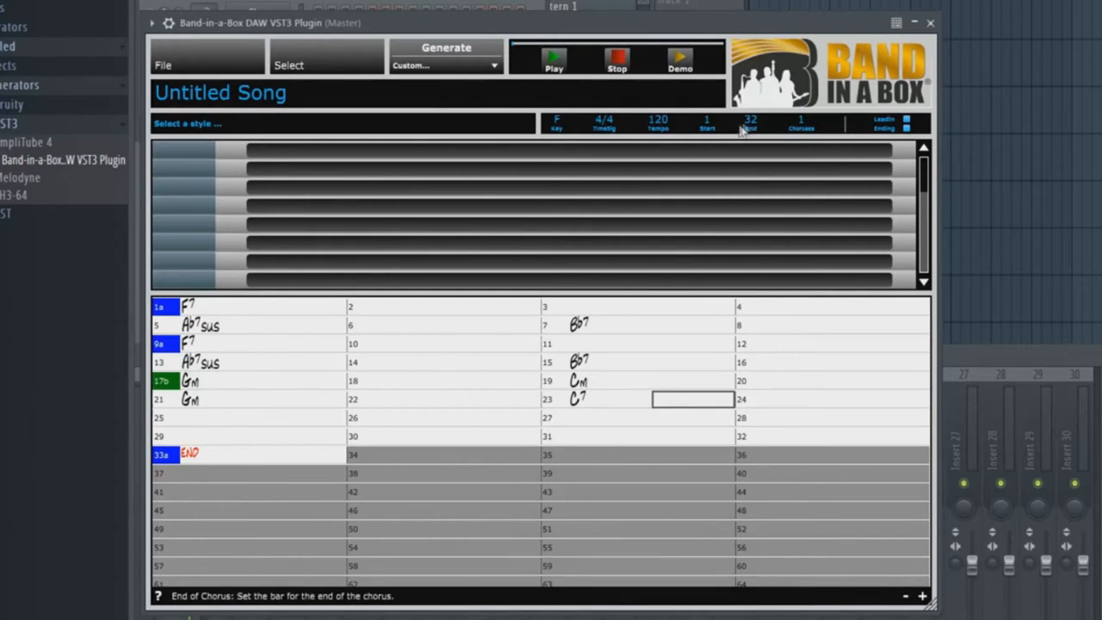
# - Set the chorus end to bar 24 and the number of choruses to 6
pyautogui.click(751, 119)
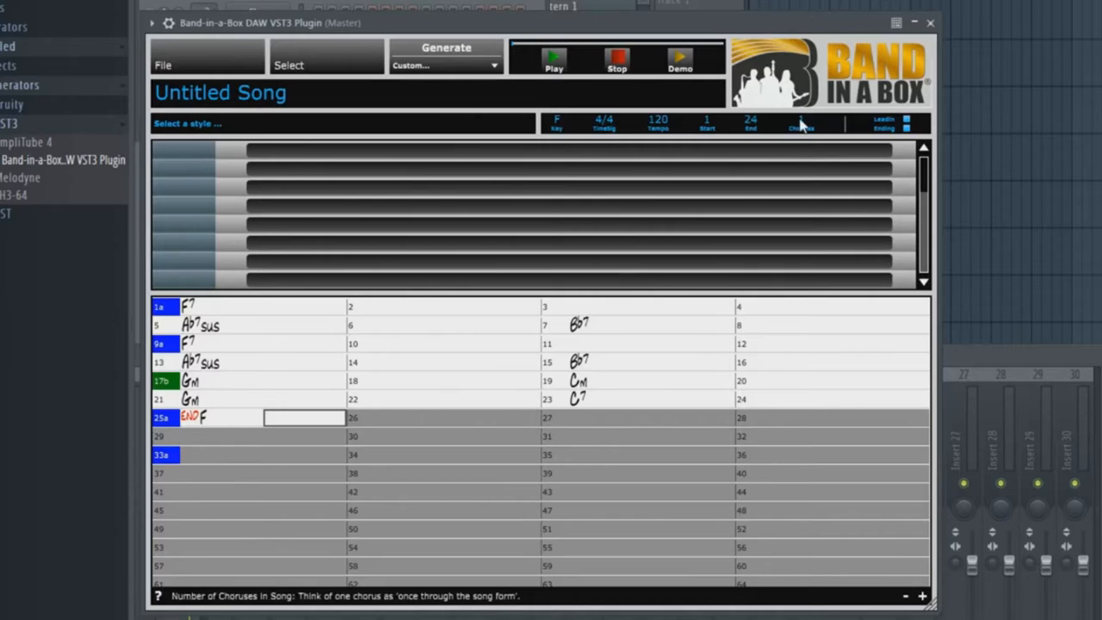
pyautogui.click(800, 121)
pyautogui.write('6')
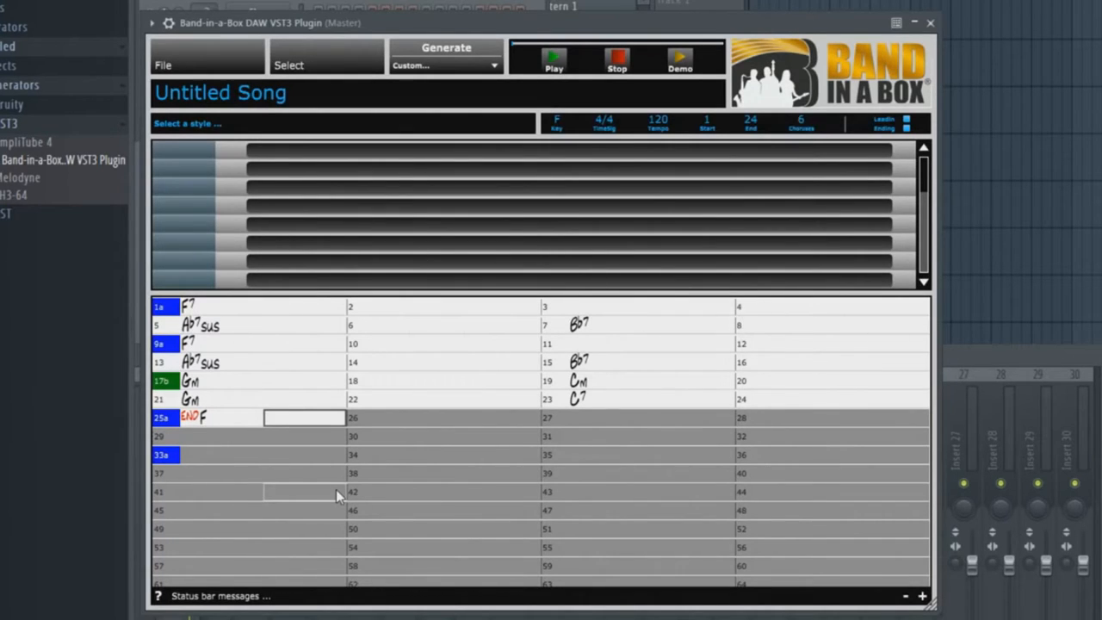
pyautogui.moveTo(306, 438)
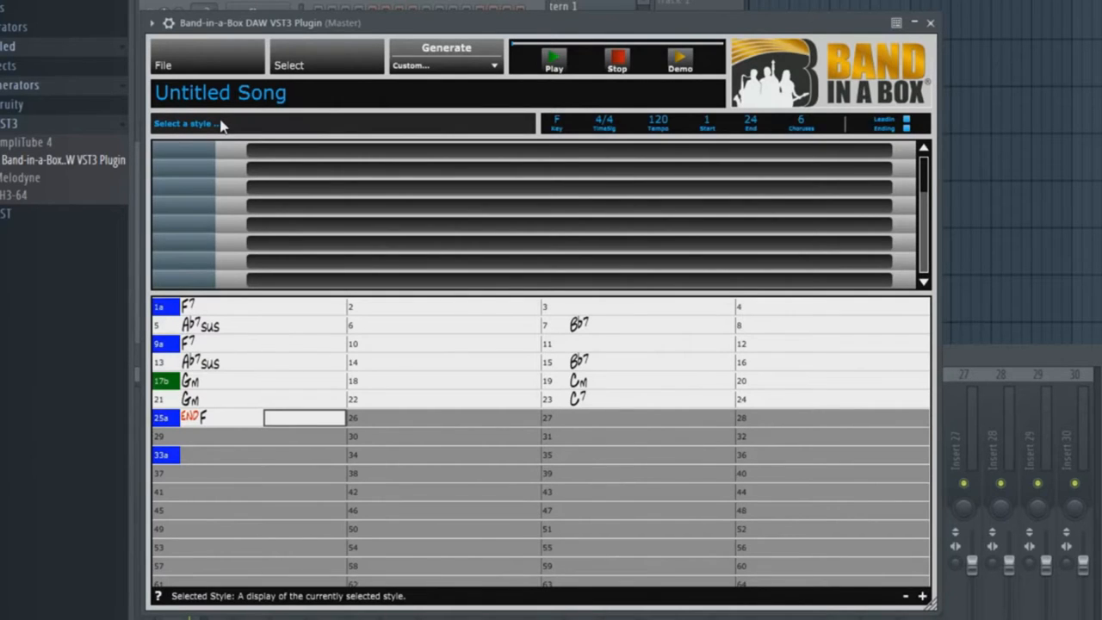
# - Bring up the StylePicker via Select A Style from the Select menu
pyautogui.click(289, 66)
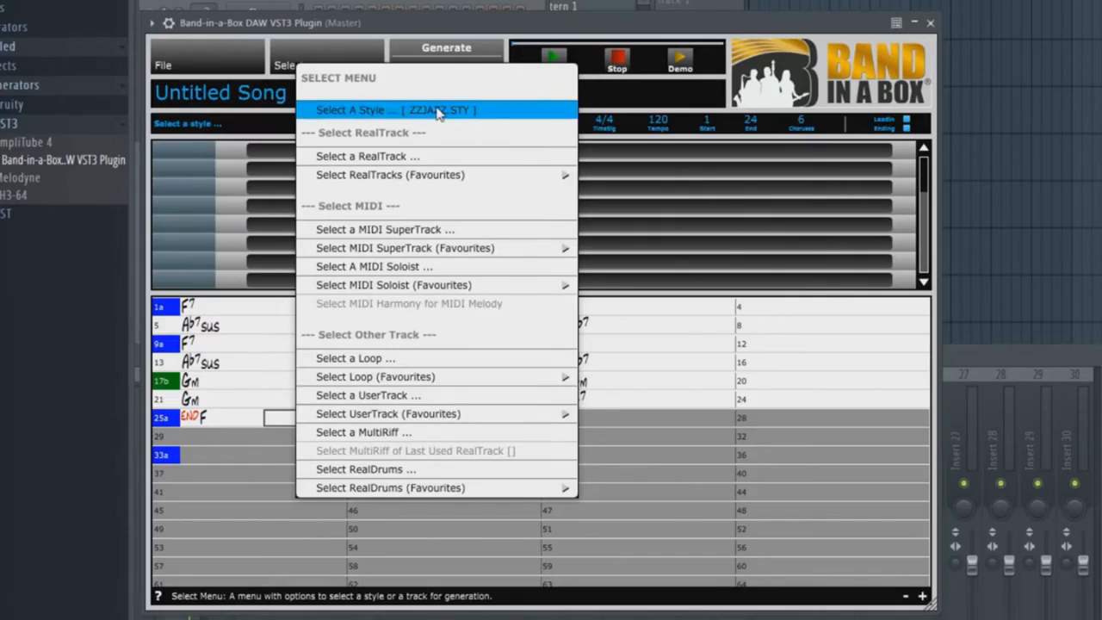
pyautogui.click(394, 111)
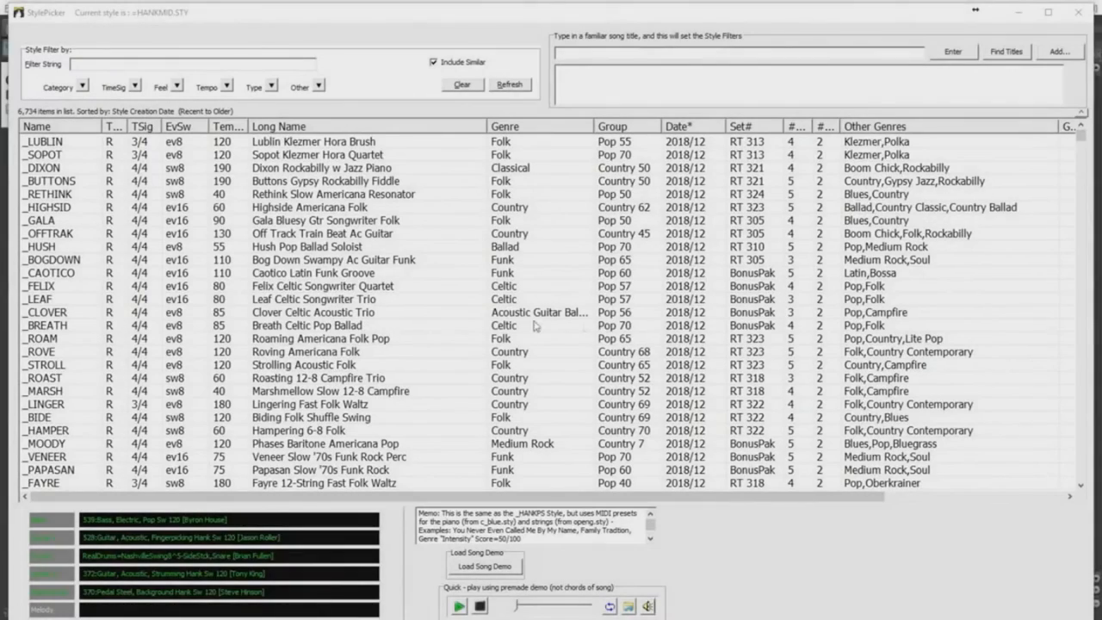
pyautogui.moveTo(421, 339)
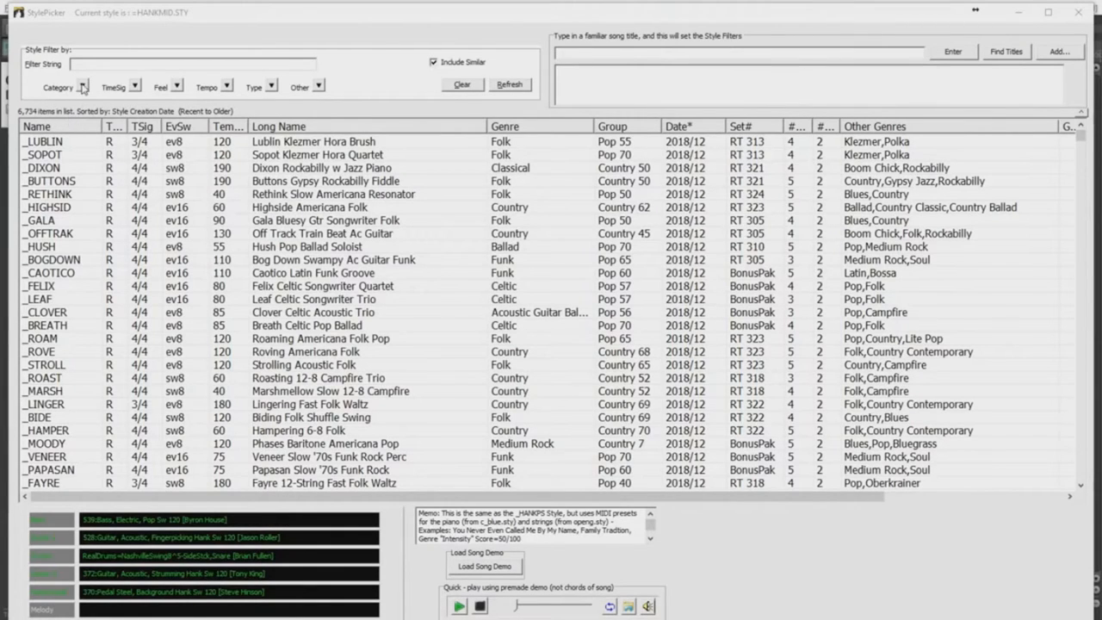
# - Filter the StylePicker by genre through Medium Rock and Country and audition styles in the list
pyautogui.click(82, 86)
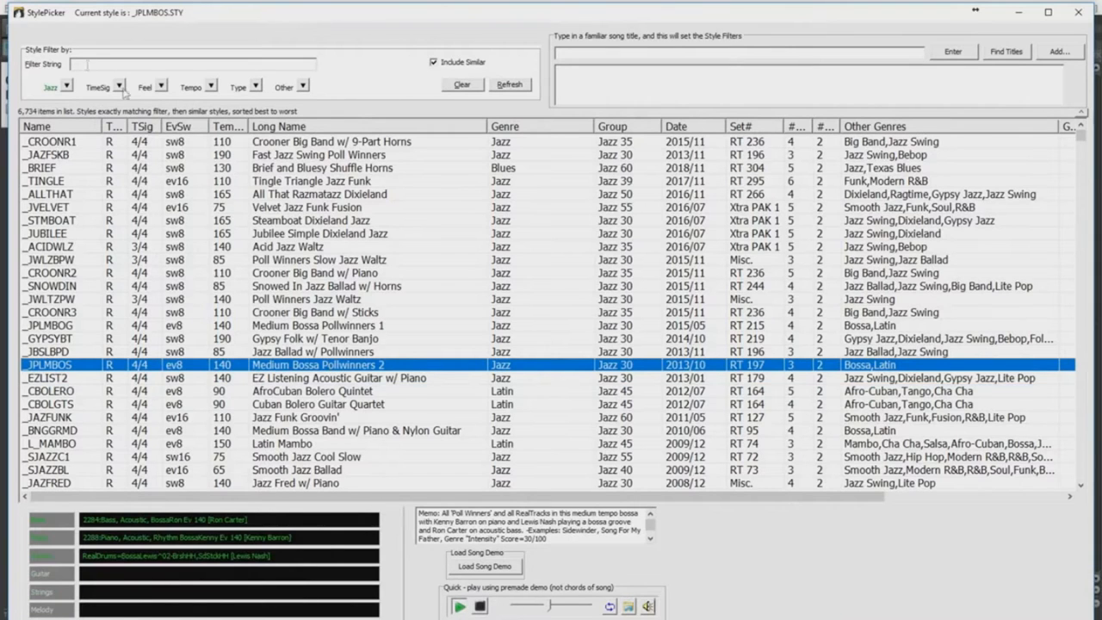
pyautogui.click(68, 86)
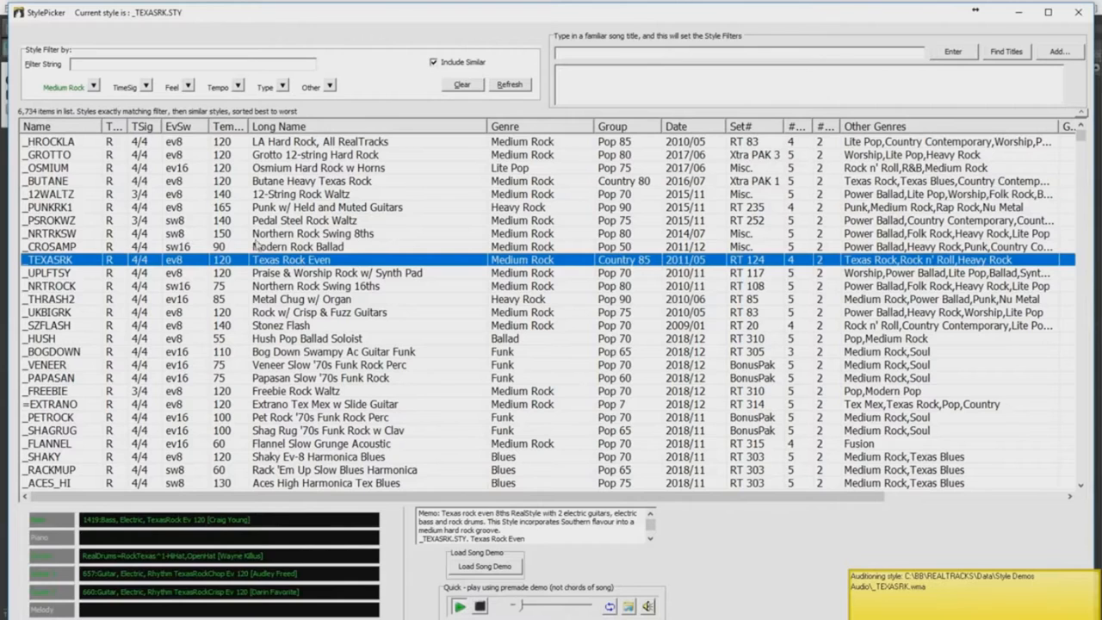
pyautogui.click(66, 86)
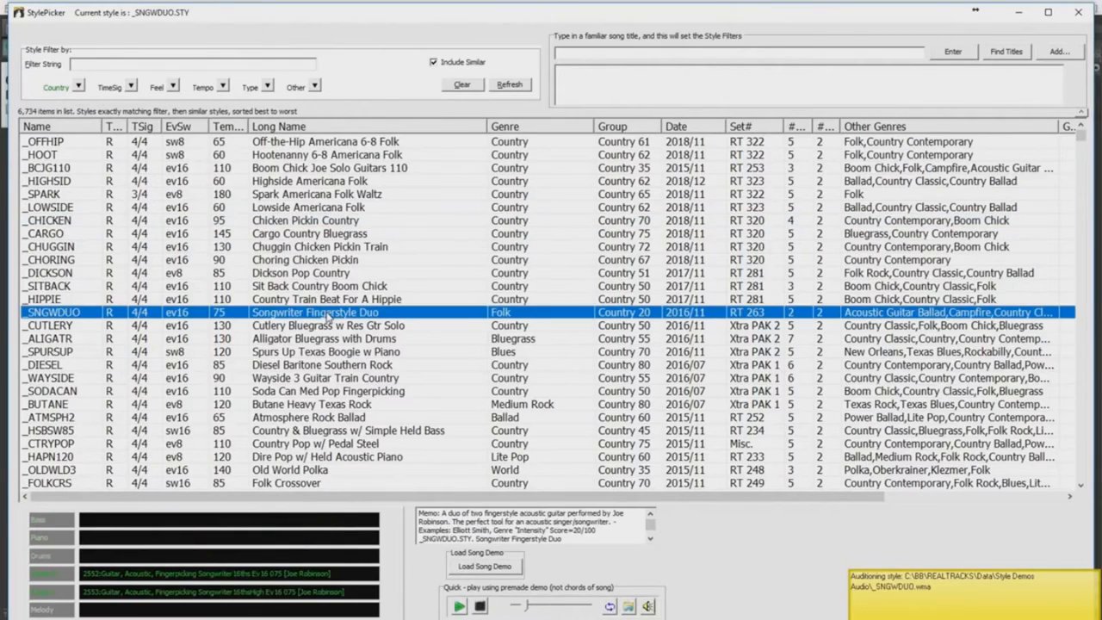
pyautogui.moveTo(358, 215)
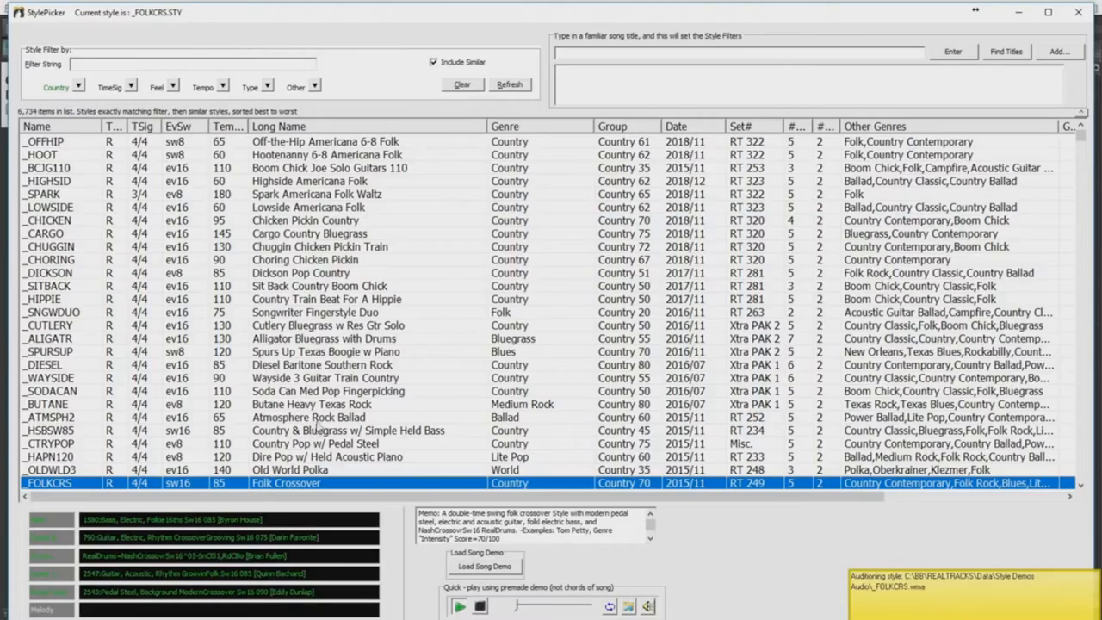
pyautogui.scroll(-3)
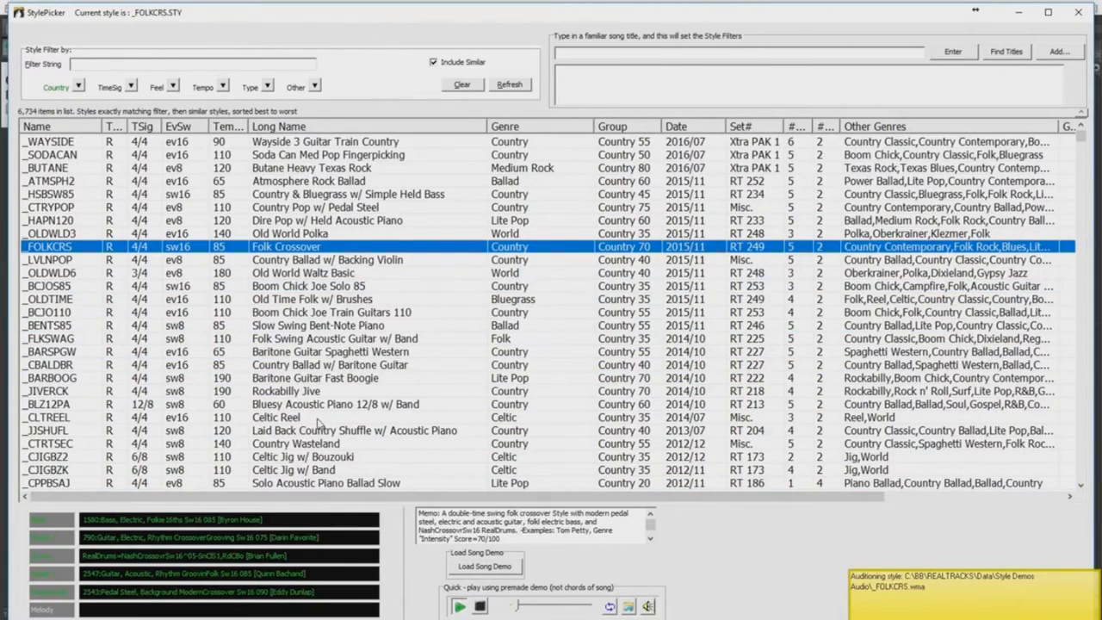
pyautogui.moveTo(317, 422)
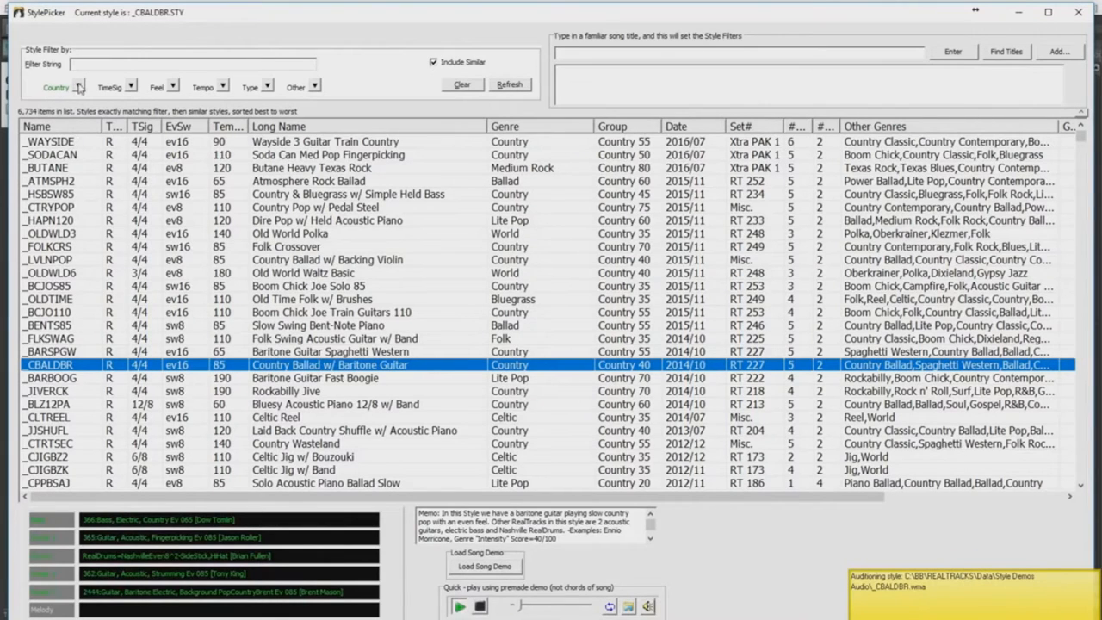
# - Filter the style list to Funk and scroll to the _LASHOUT Modern Funk Quartet style
pyautogui.click(55, 86)
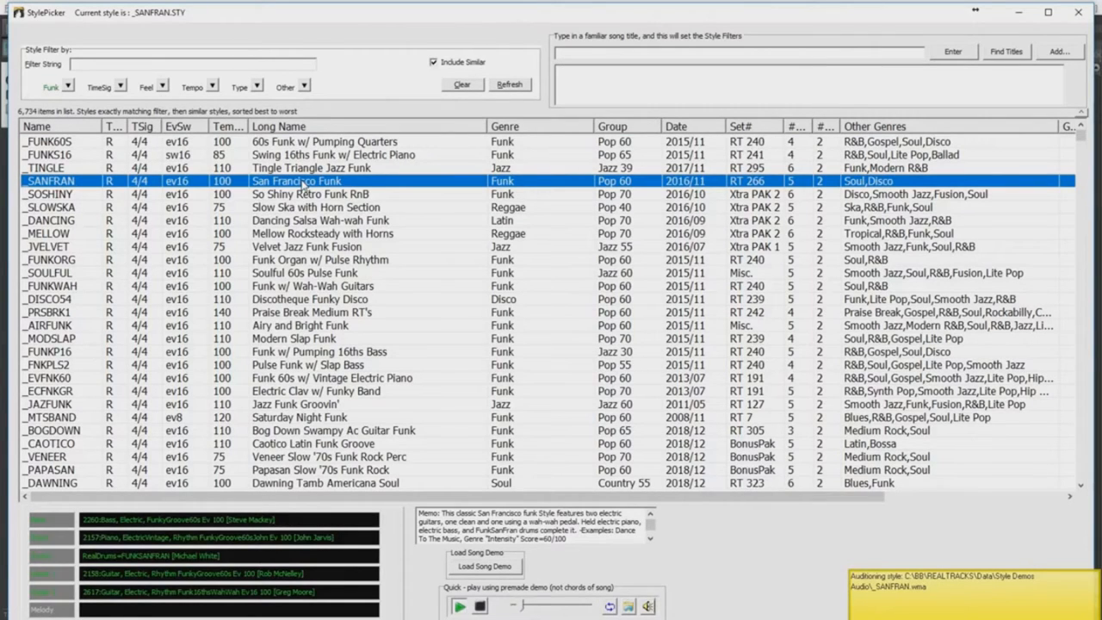
pyautogui.moveTo(272, 344)
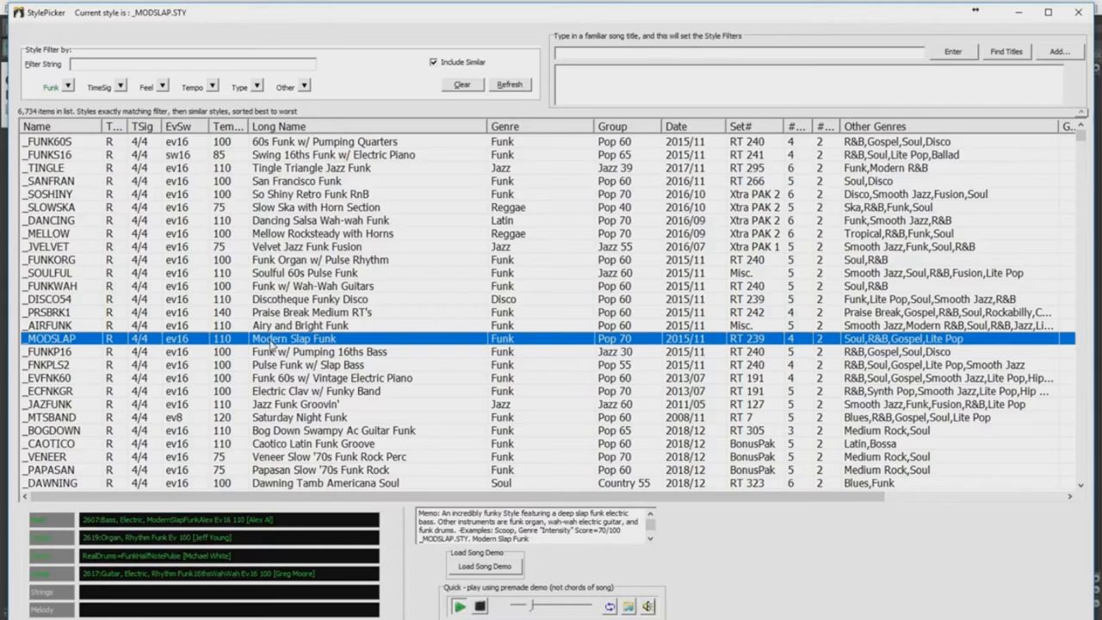
pyautogui.scroll(-3)
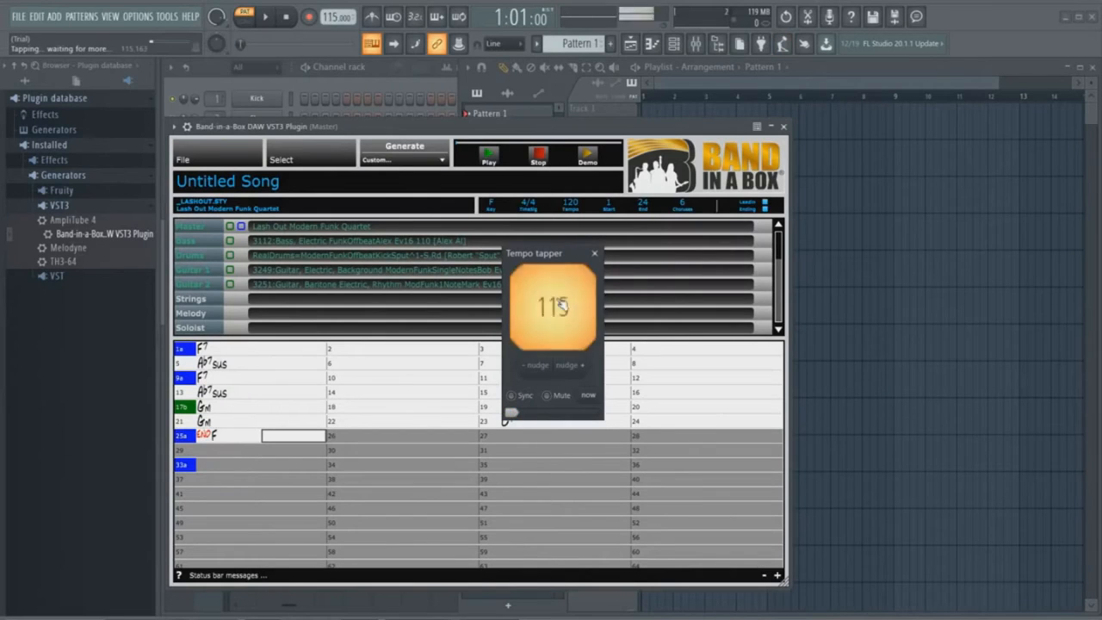
# - Tap in the tempo with the tempo tapper and set the Tempo field to 117
pyautogui.click(551, 306)
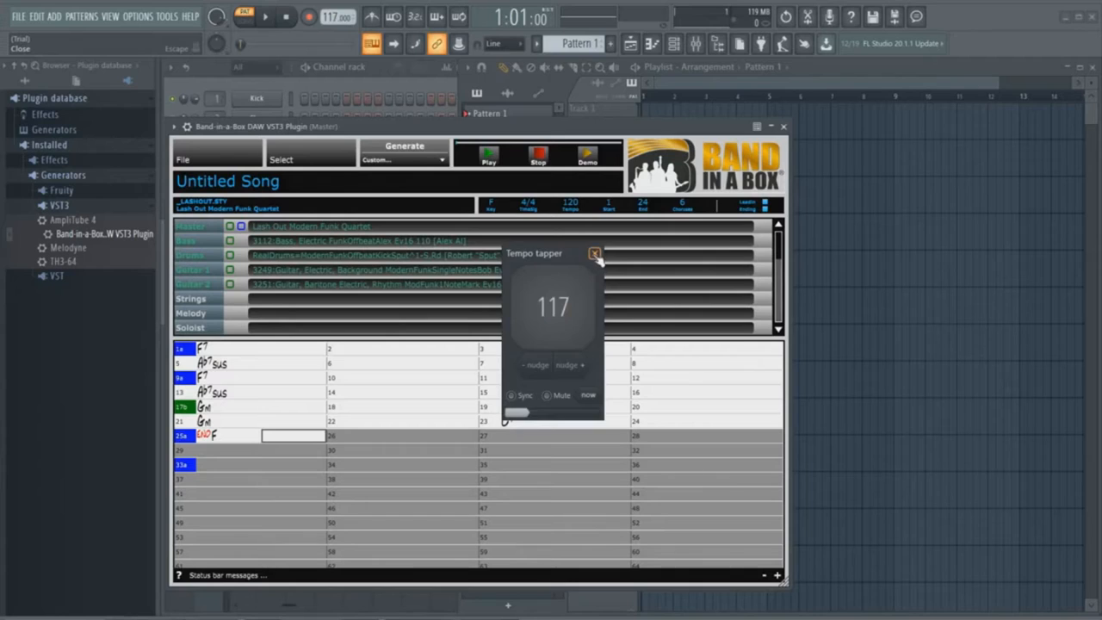
pyautogui.click(596, 253)
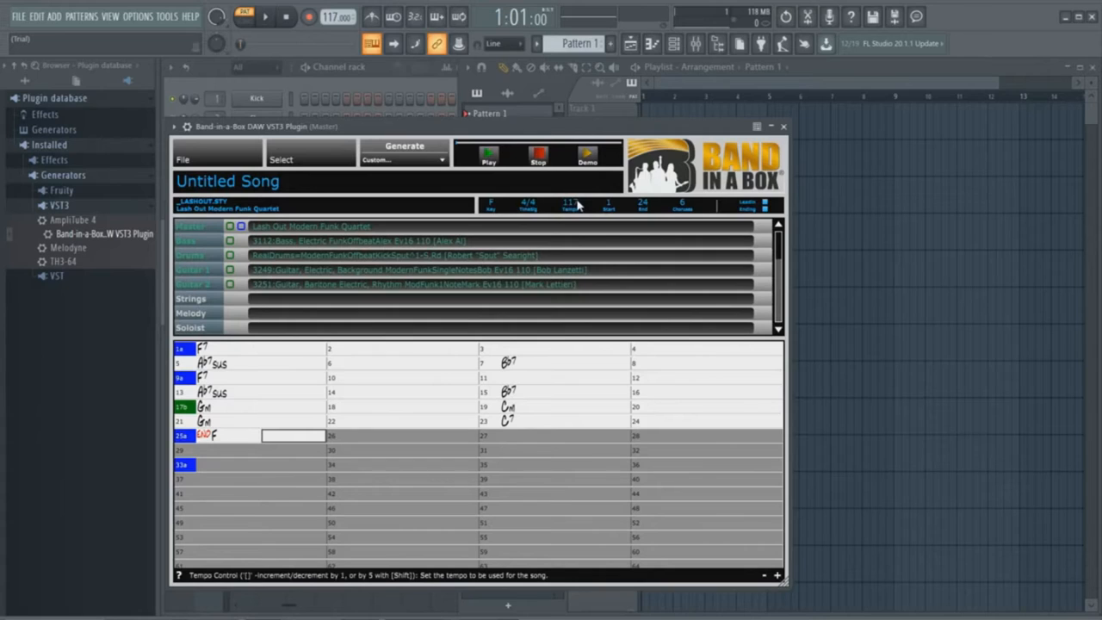
pyautogui.click(403, 148)
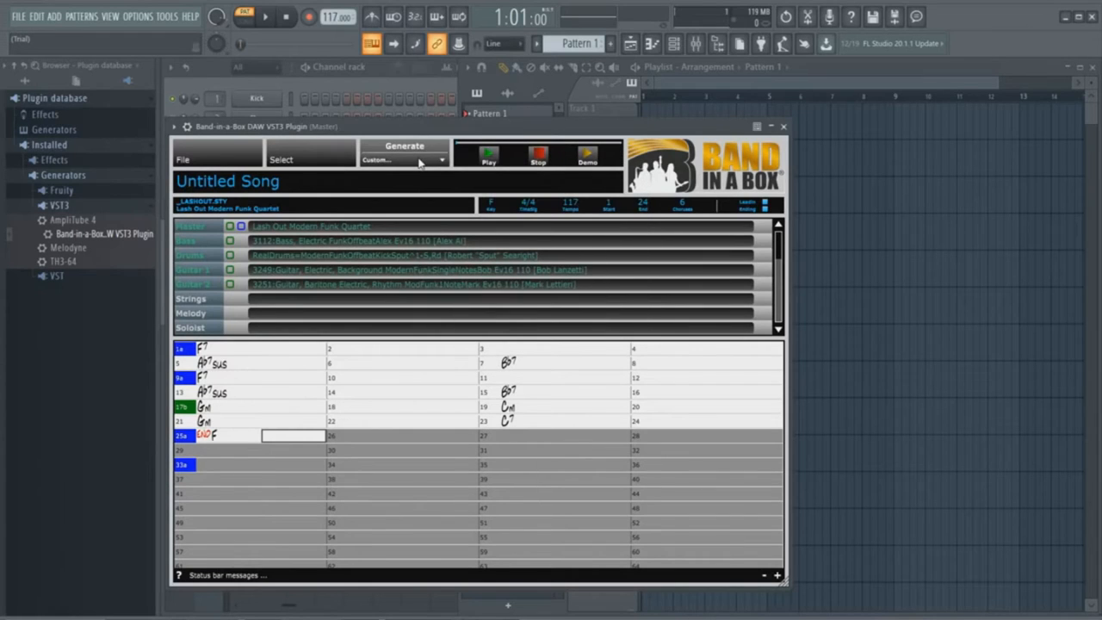
# - Generate the Band-in-a-Box funk backing tracks and preview the song
pyautogui.click(402, 144)
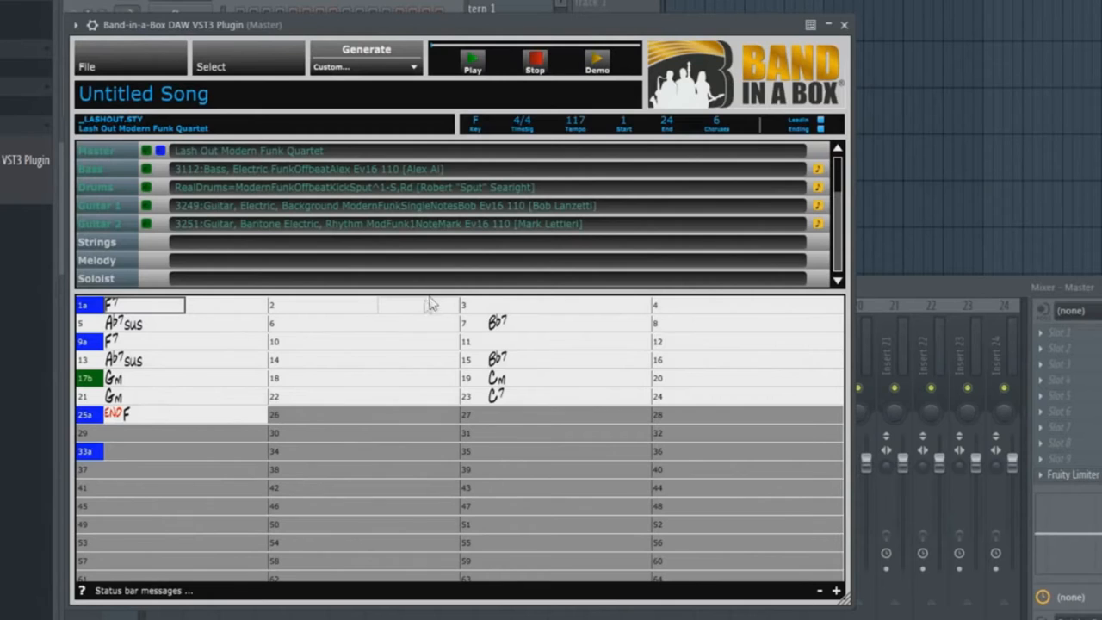
pyautogui.moveTo(172, 273)
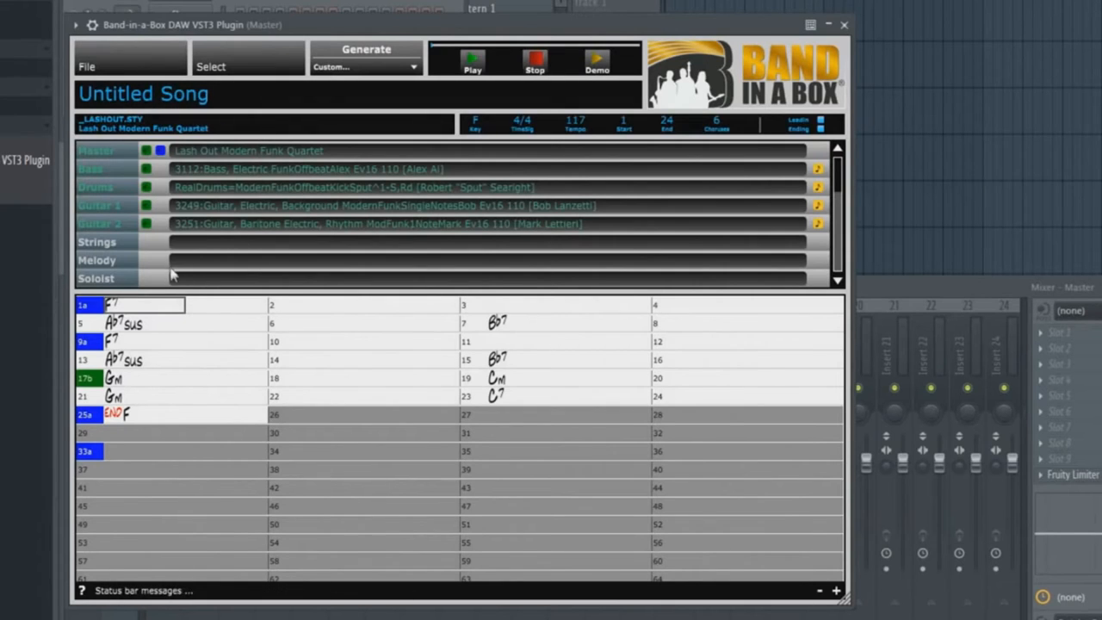
pyautogui.moveTo(138, 245)
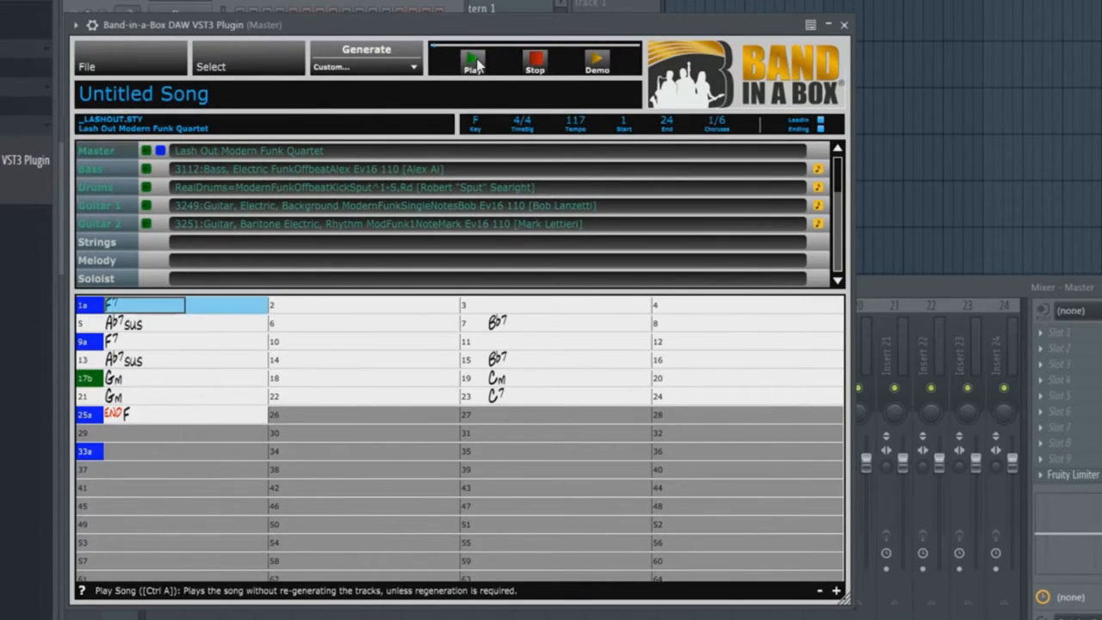
pyautogui.click(472, 61)
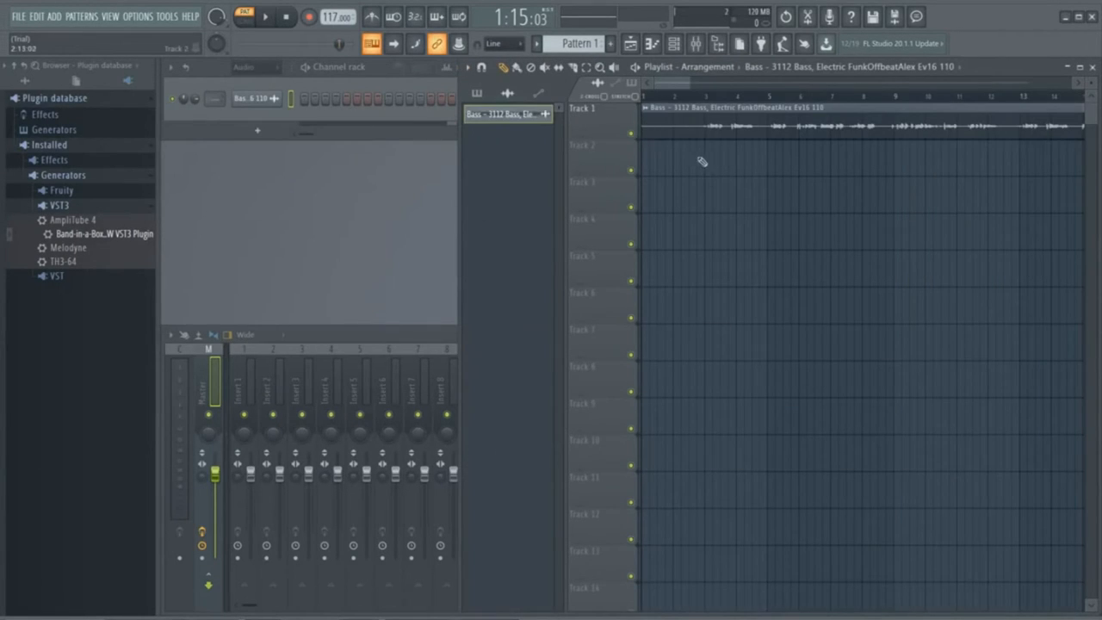
# - Set the playback start point and bring the drums and guitar parts onto Tracks 2–4
pyautogui.click(245, 17)
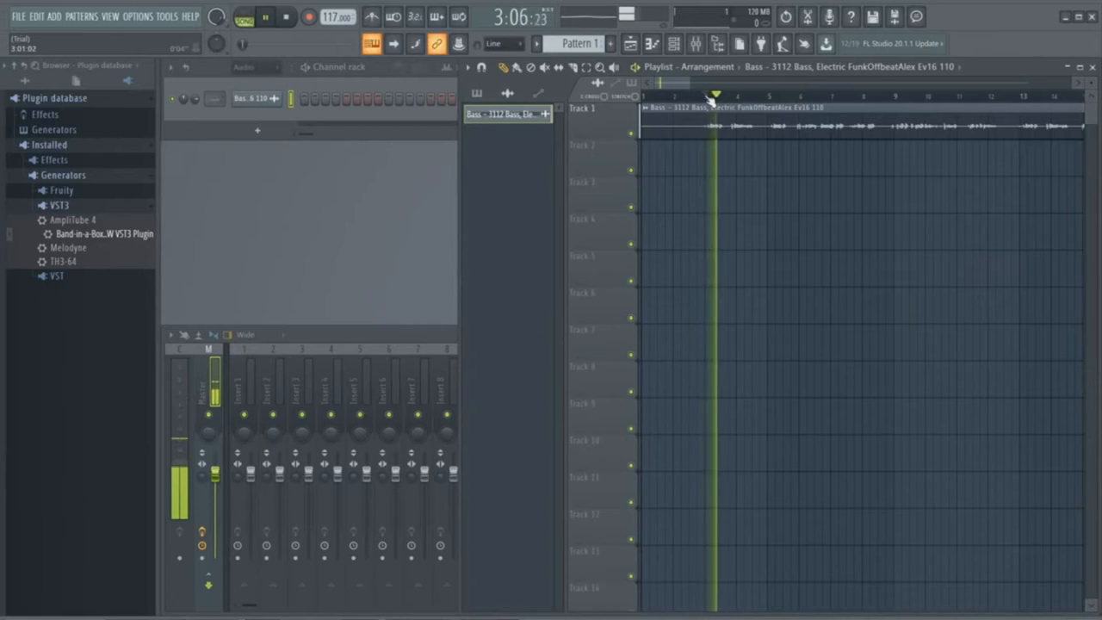
pyautogui.click(747, 96)
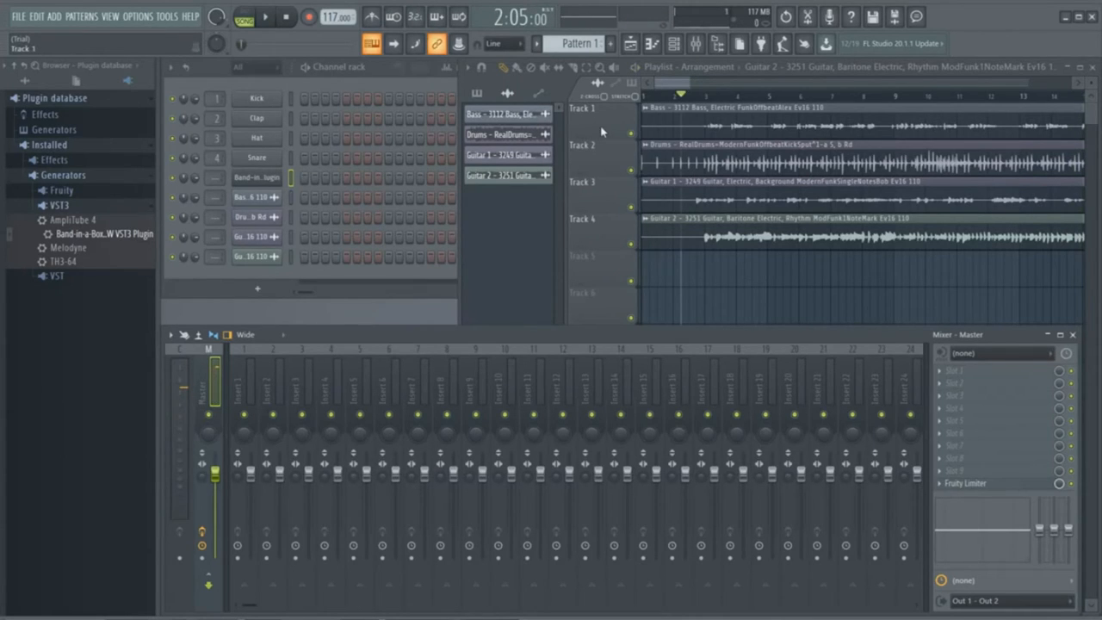
# - Switch the playlist tracks to audio track mode, each linked to its own mixer insert
pyautogui.rightClick(599, 117)
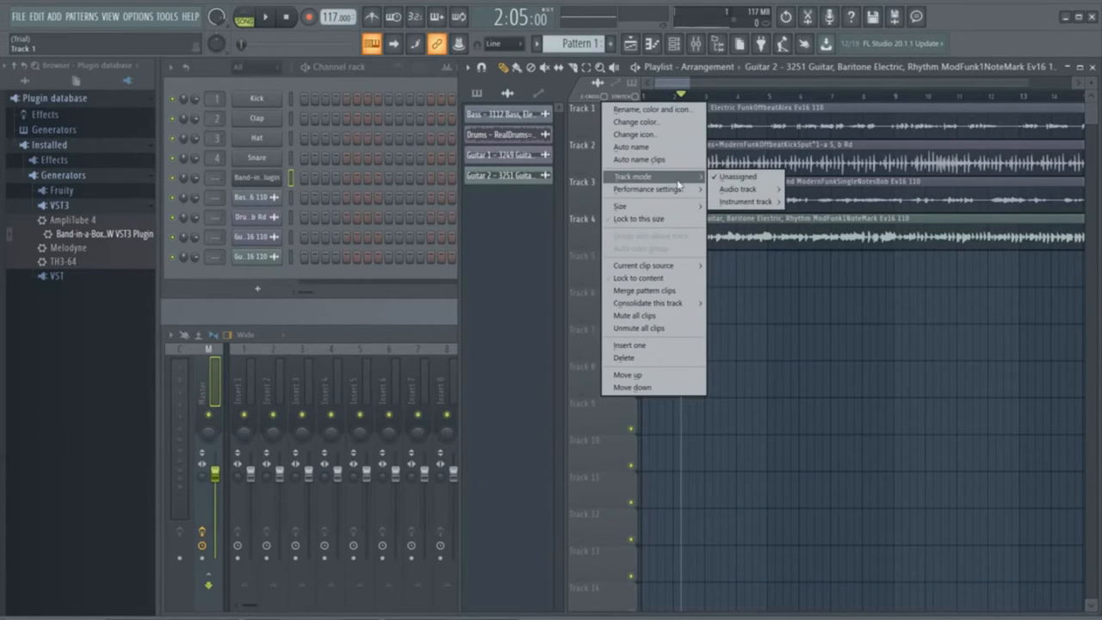
pyautogui.click(737, 188)
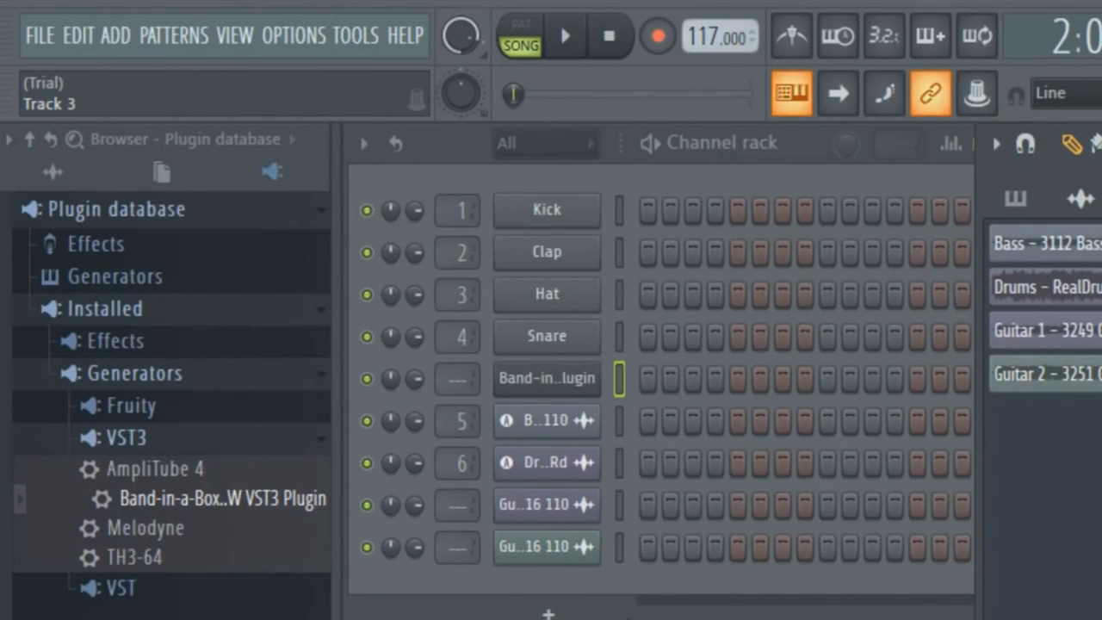
pyautogui.rightClick(585, 217)
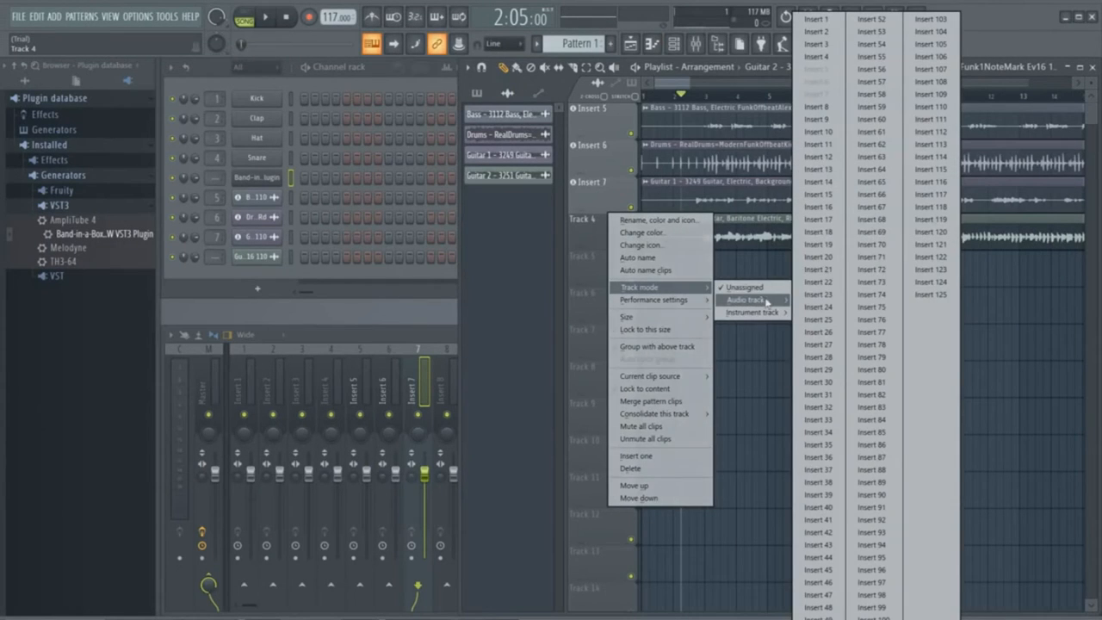
pyautogui.click(744, 300)
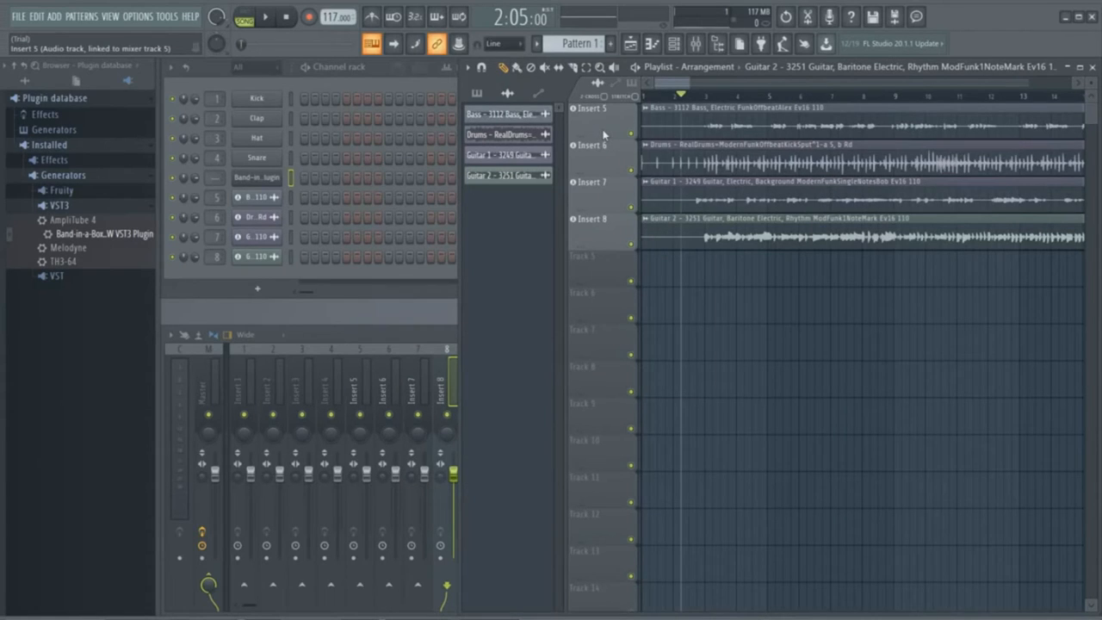
# - Auto-name the tracks Bass, Drums, Guitar 1 and Guitar 2 after their clips
pyautogui.rightClick(588, 106)
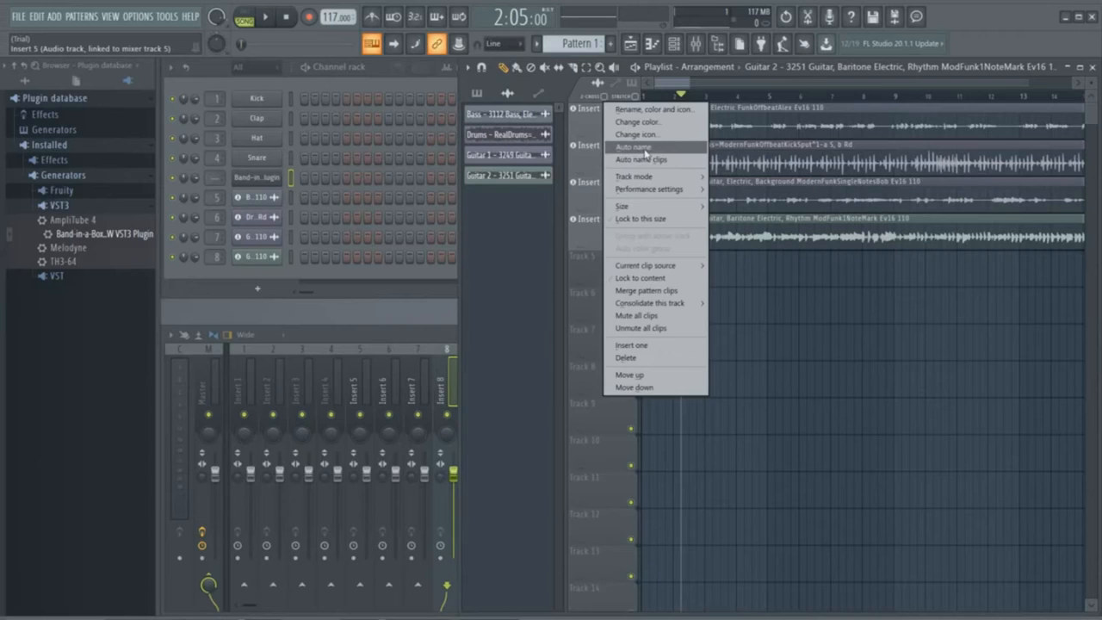
pyautogui.click(634, 147)
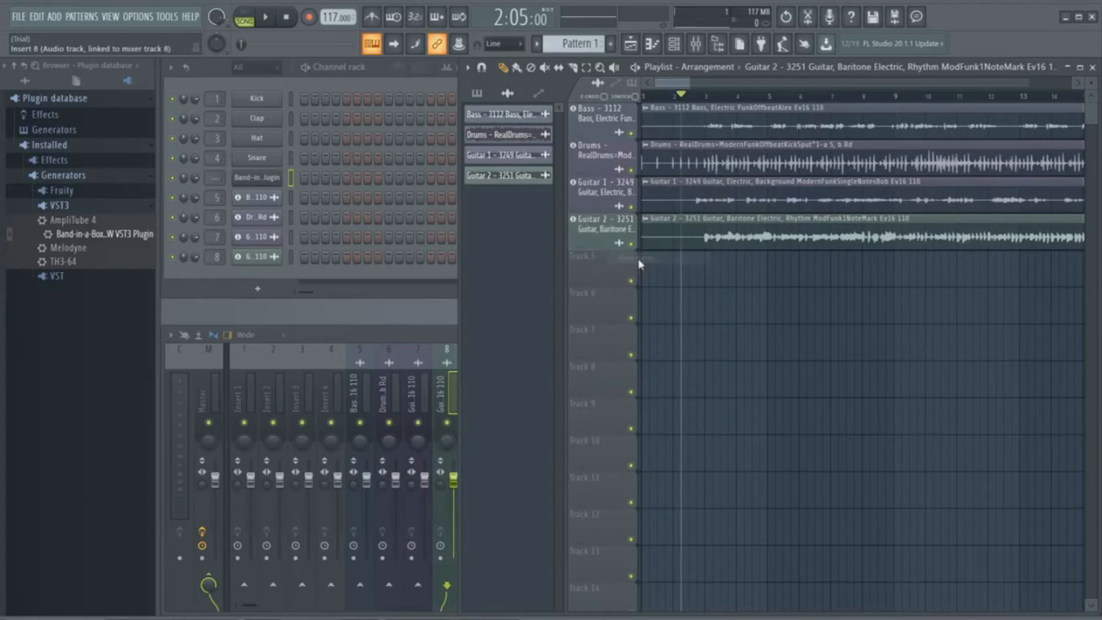
pyautogui.click(265, 15)
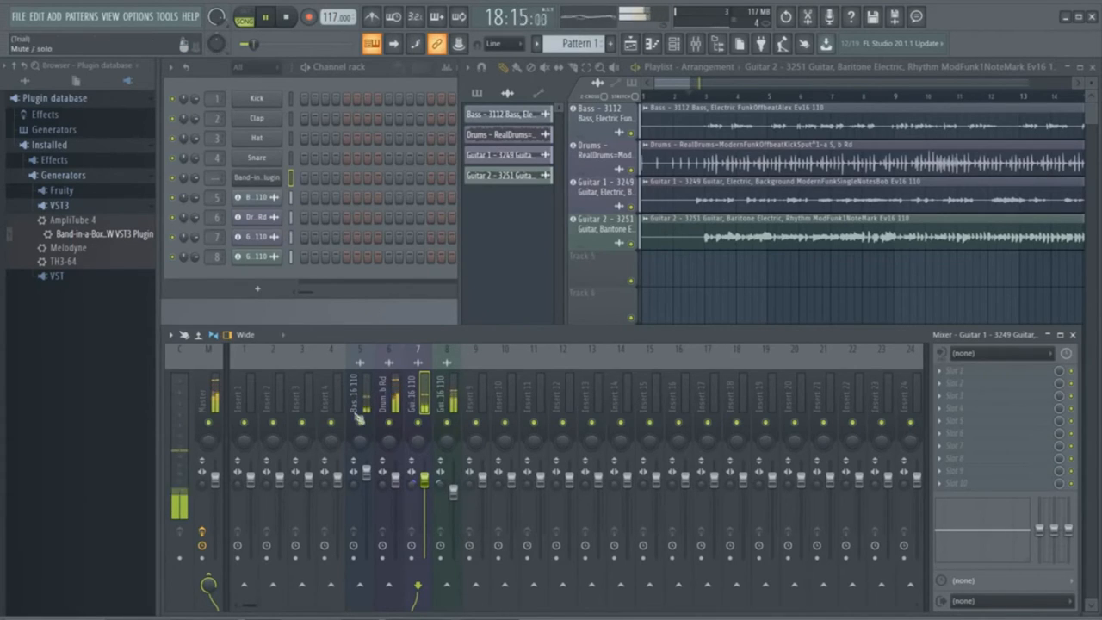
# - Inspect the routed Band-in-a-Box tracks on their mixer inserts, including the Guitar 1 channel
pyautogui.click(358, 396)
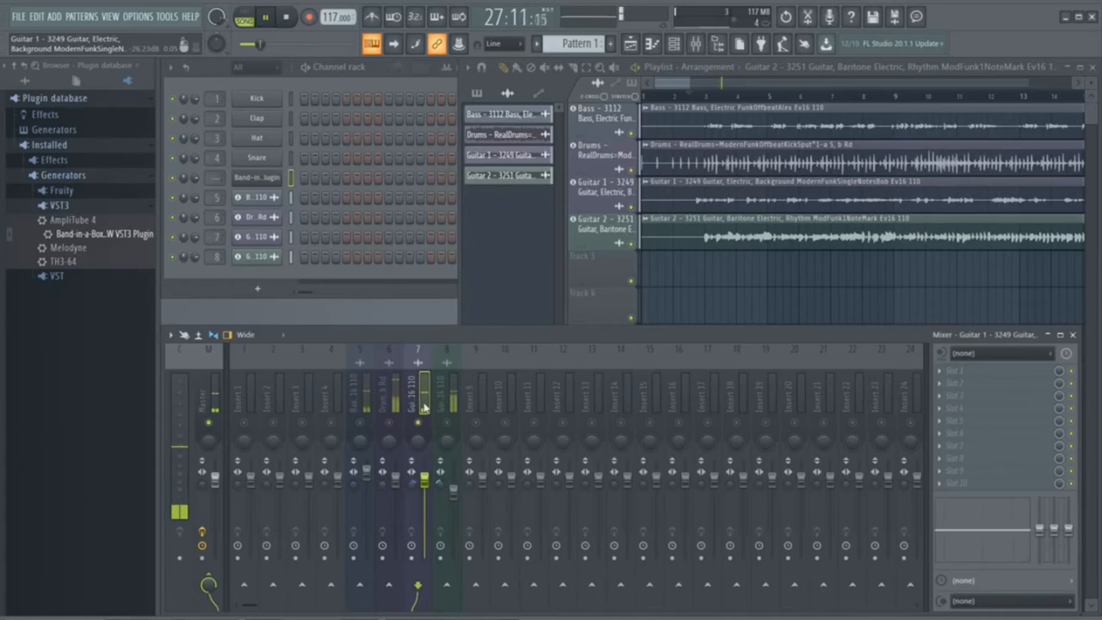
pyautogui.click(448, 405)
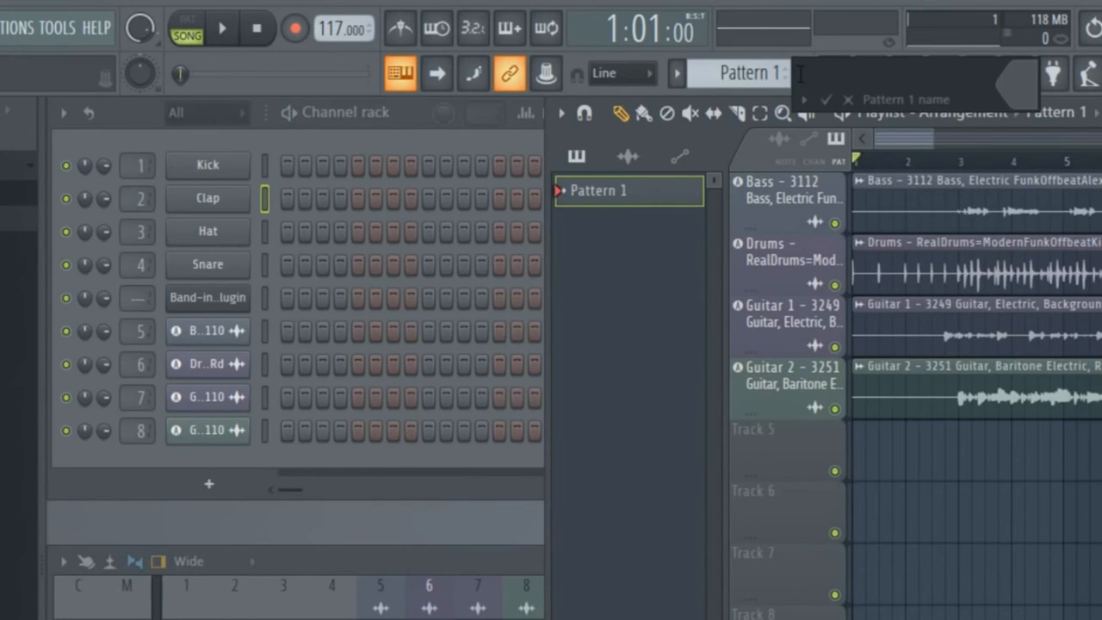
# - Rename Pattern 1 to 'kick and clap'
pyautogui.write('kick and clap')
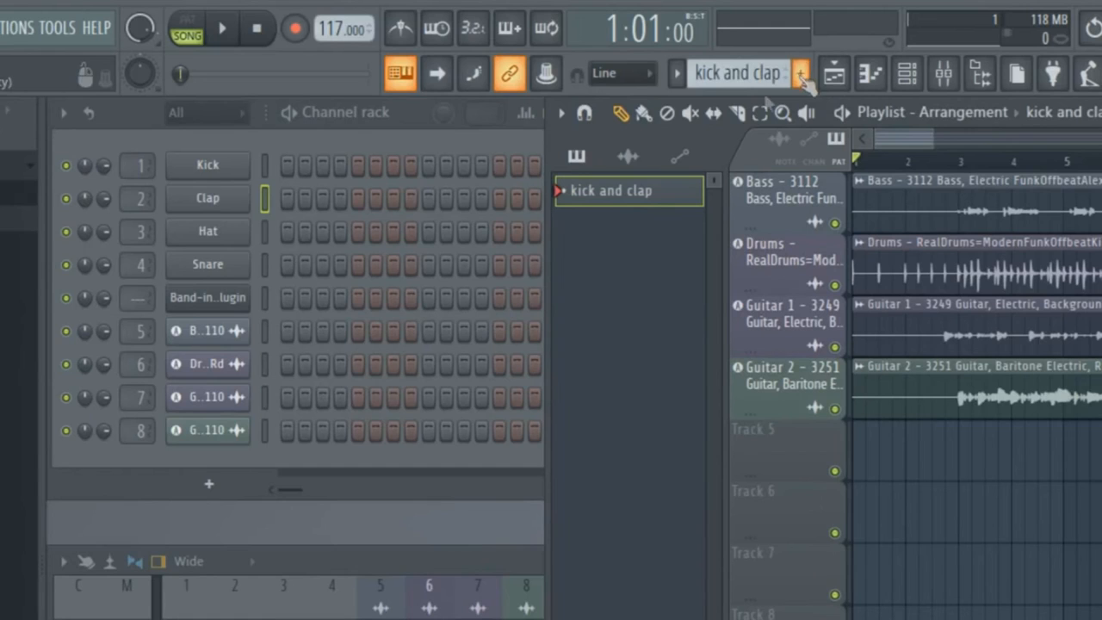
pyautogui.moveTo(634, 203)
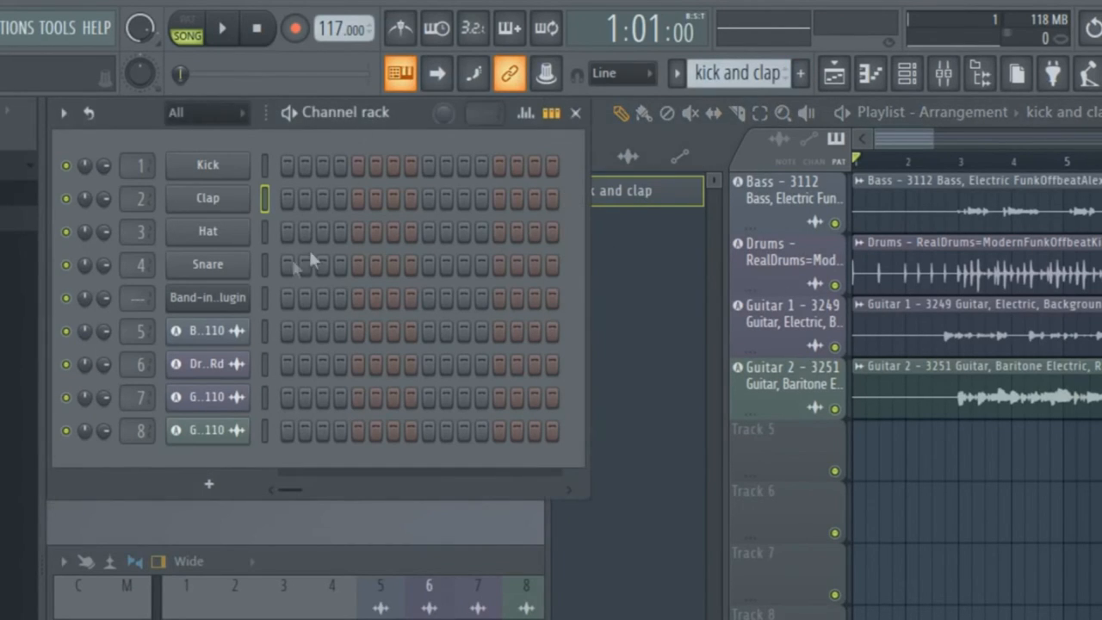
pyautogui.moveTo(297, 255)
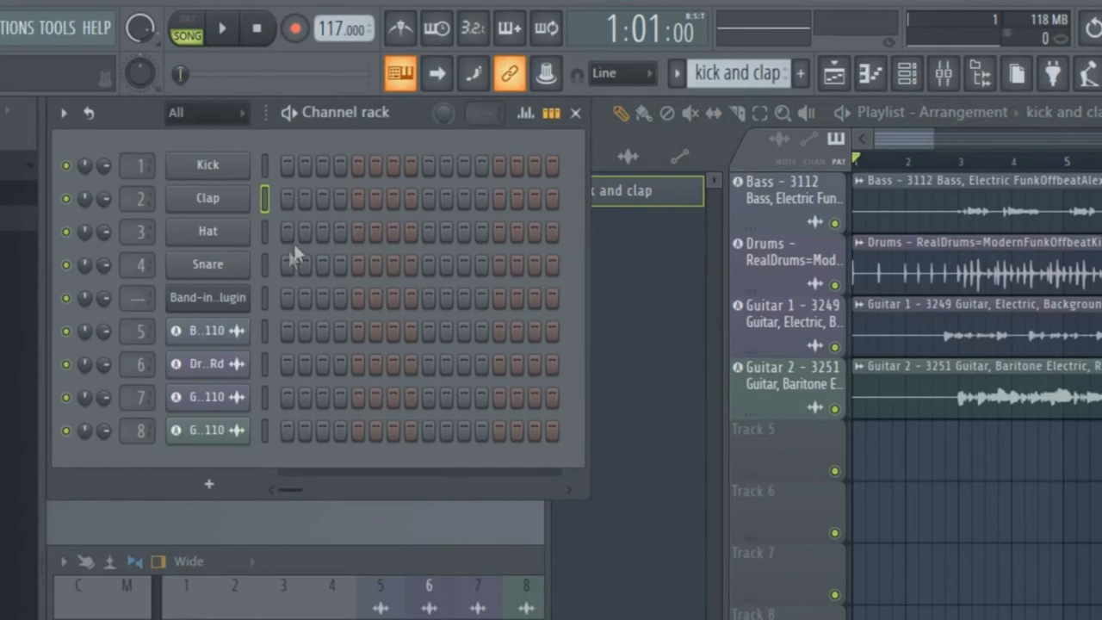
pyautogui.moveTo(217, 244)
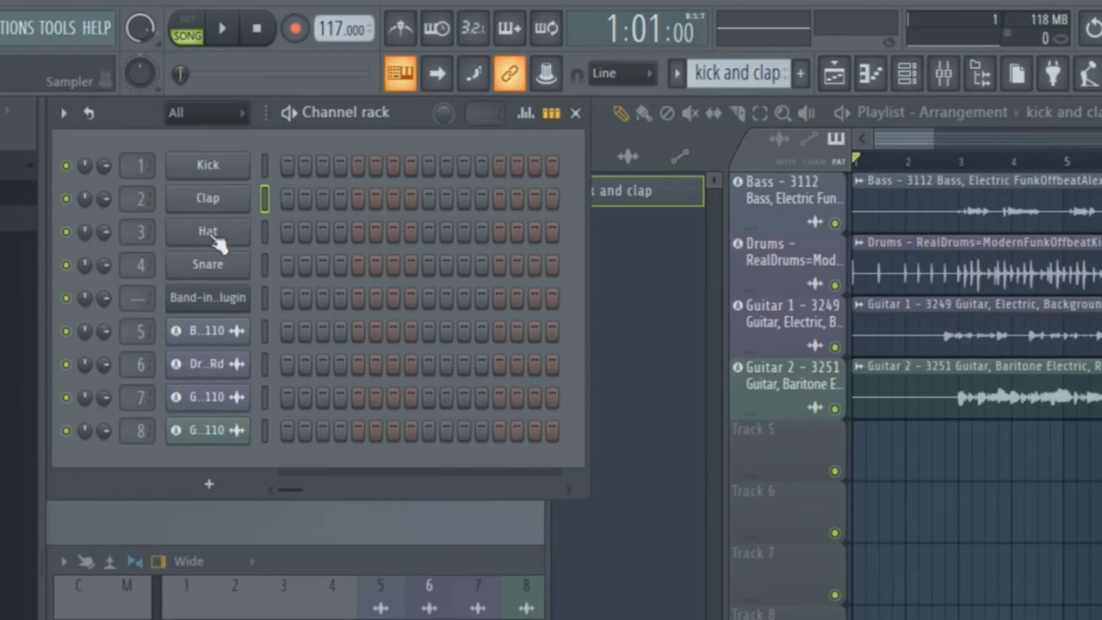
pyautogui.moveTo(225, 241)
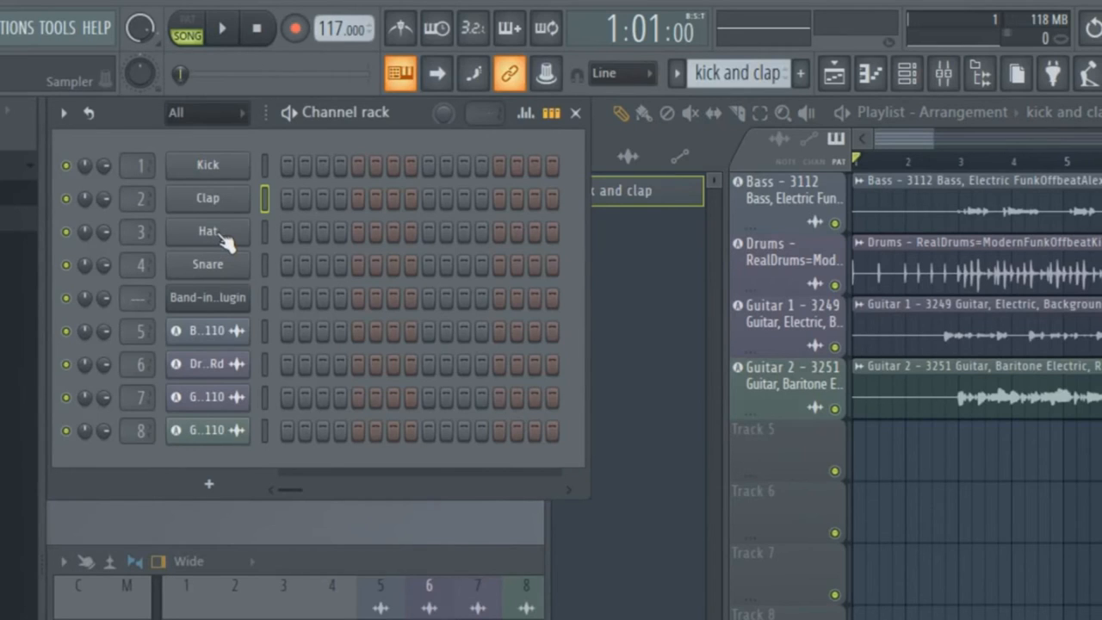
pyautogui.moveTo(293, 231)
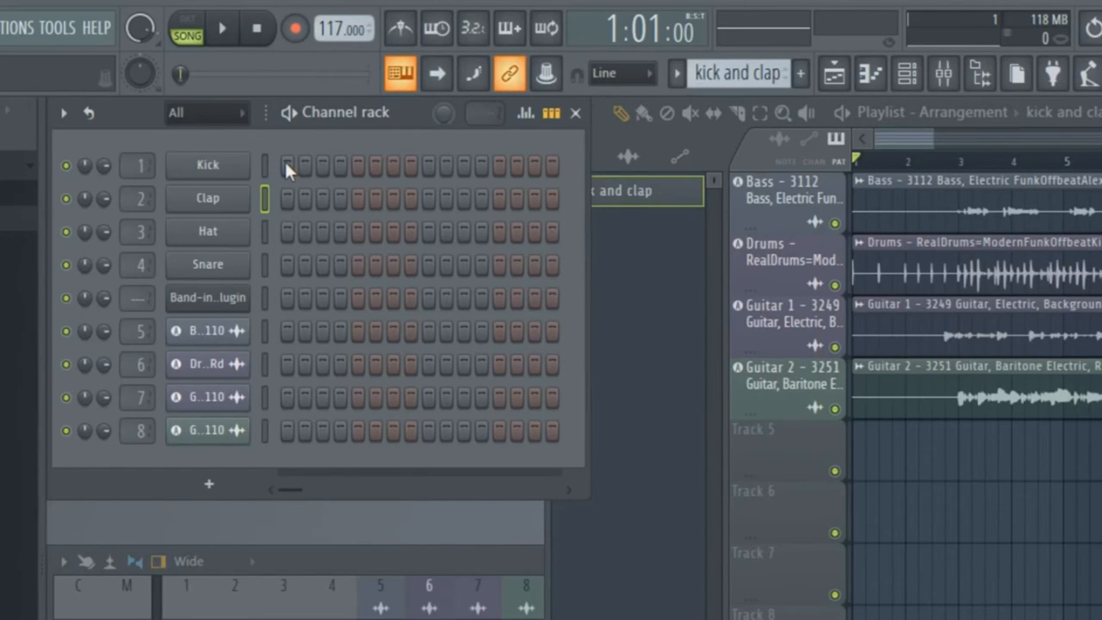
# - Place a kick on the first step of the pattern in the Channel rack step sequencer
pyautogui.click(286, 166)
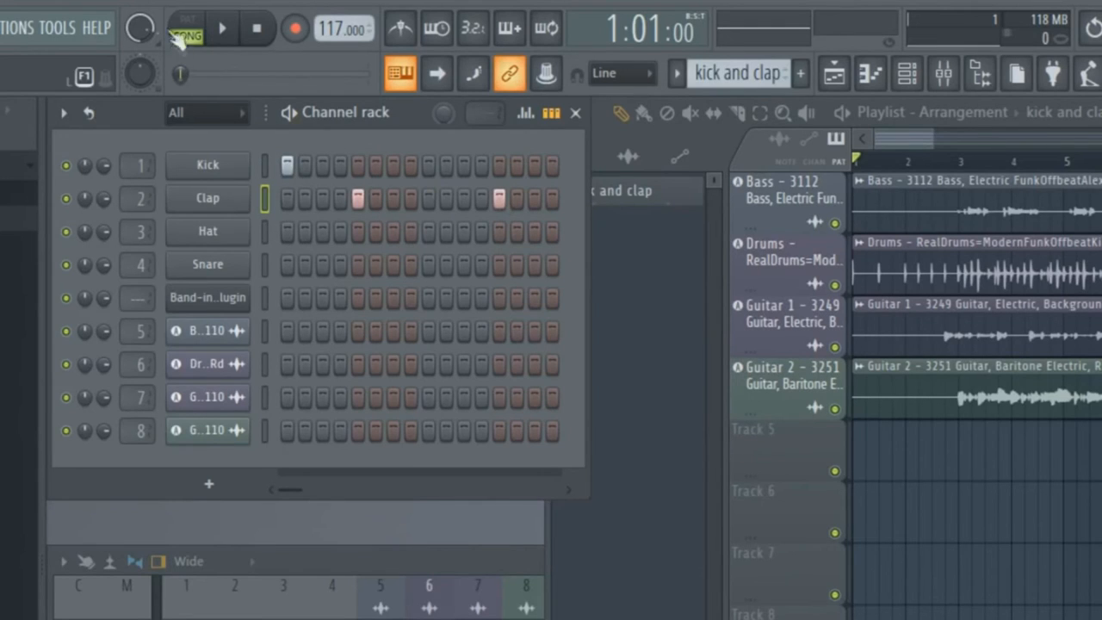
# - Audition the kick and clap pattern on its own, then stop playback
pyautogui.click(187, 19)
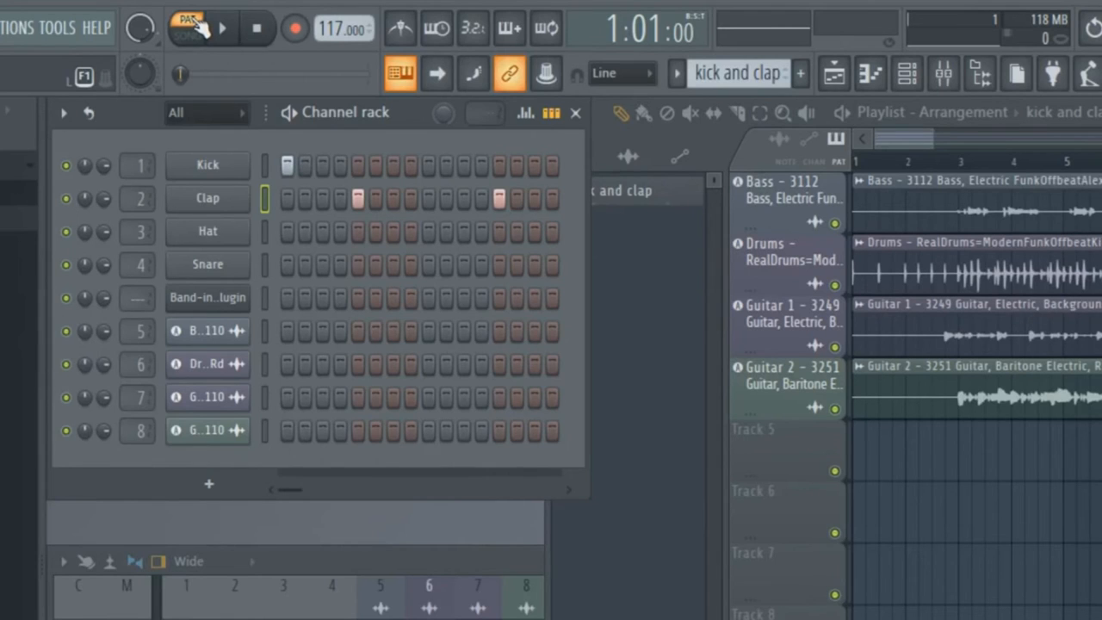
pyautogui.click(204, 27)
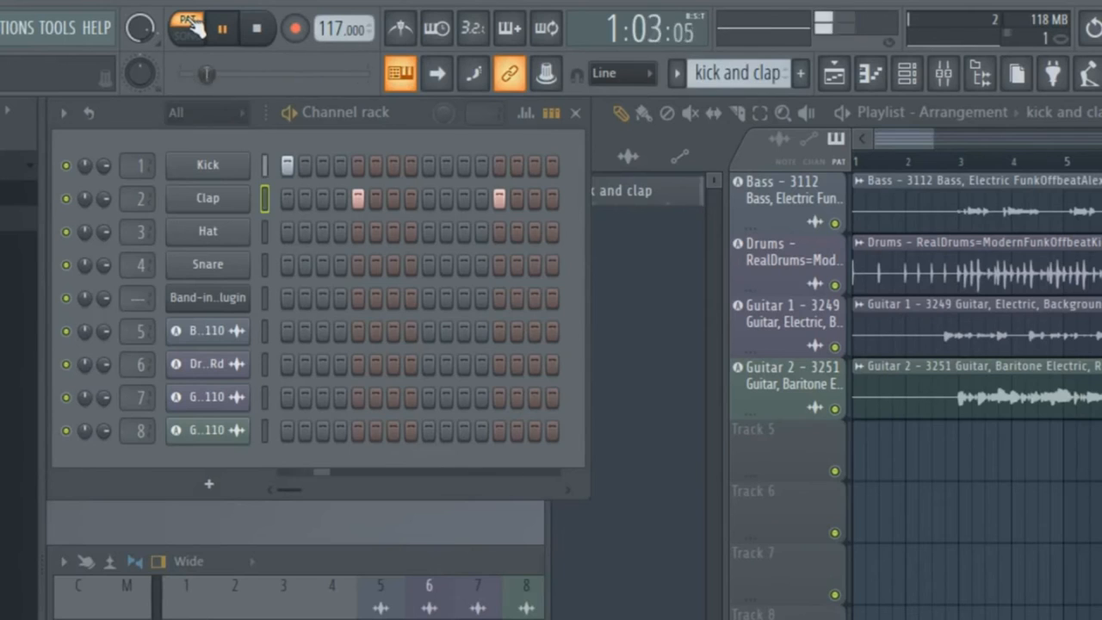
pyautogui.click(186, 26)
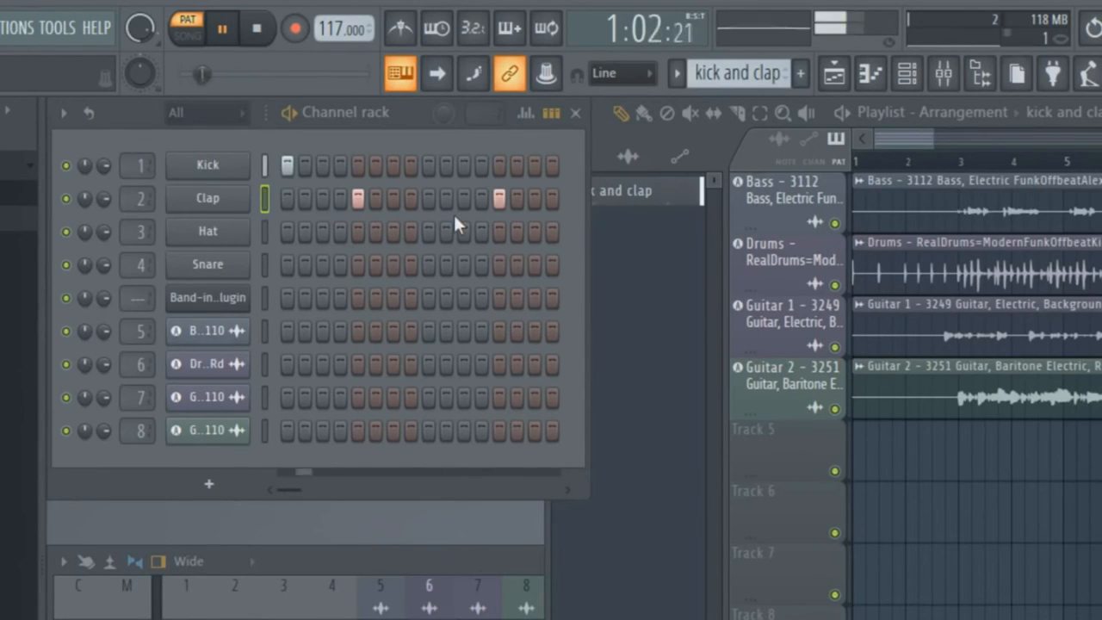
pyautogui.moveTo(388, 210)
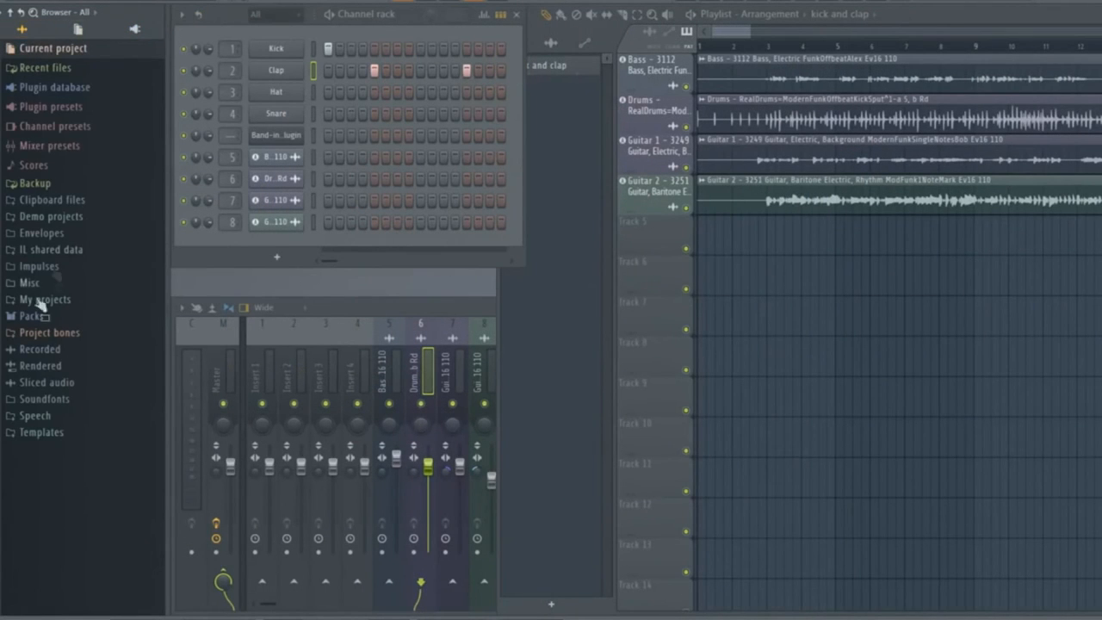
# - Browse Packs > Drums down to the Minimal Kick samples for the Kick channel
pyautogui.click(31, 315)
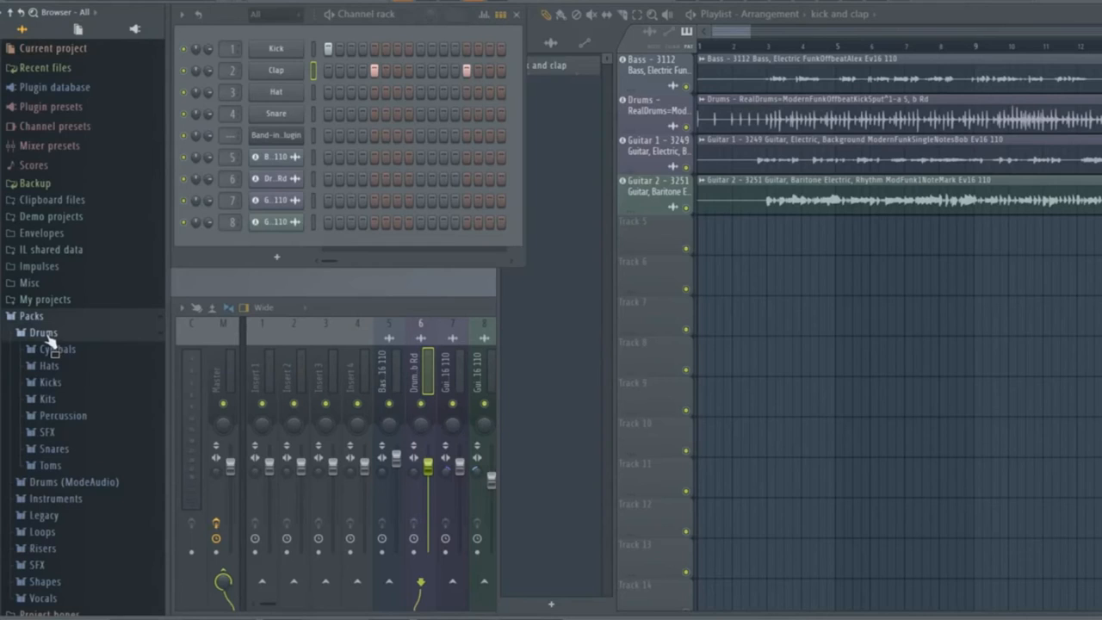
pyautogui.click(49, 382)
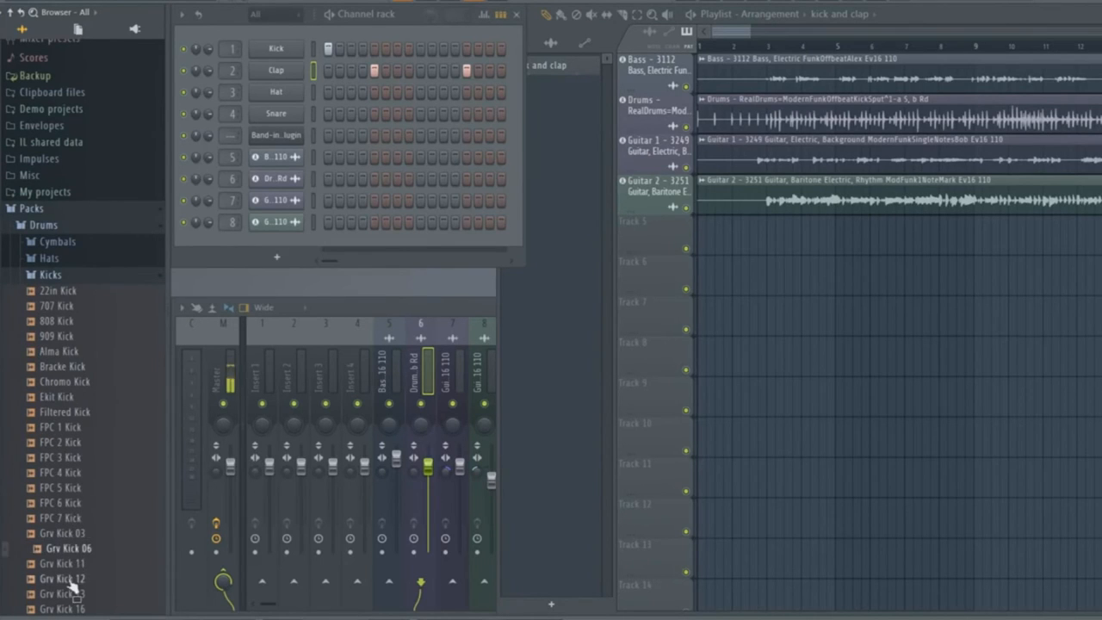
pyautogui.scroll(-3)
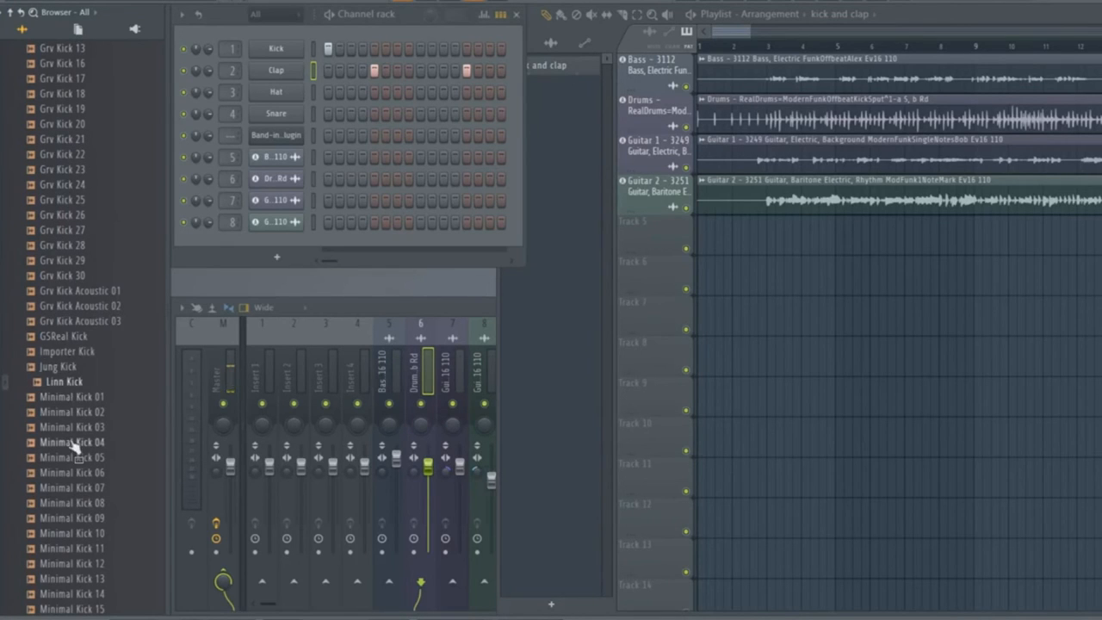
pyautogui.scroll(-3)
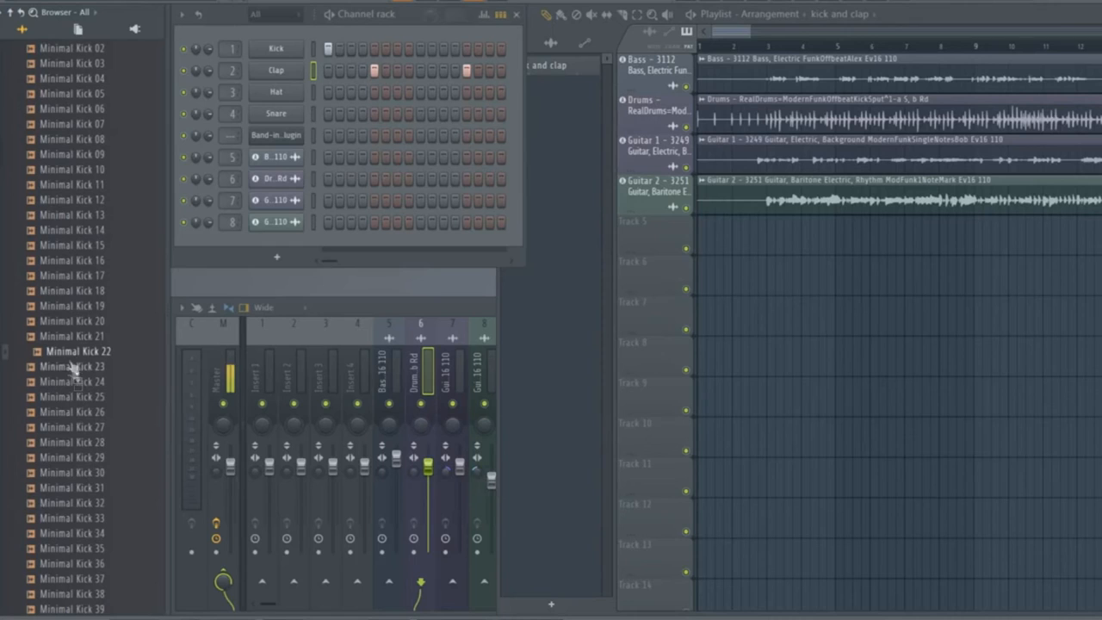
pyautogui.scroll(-3)
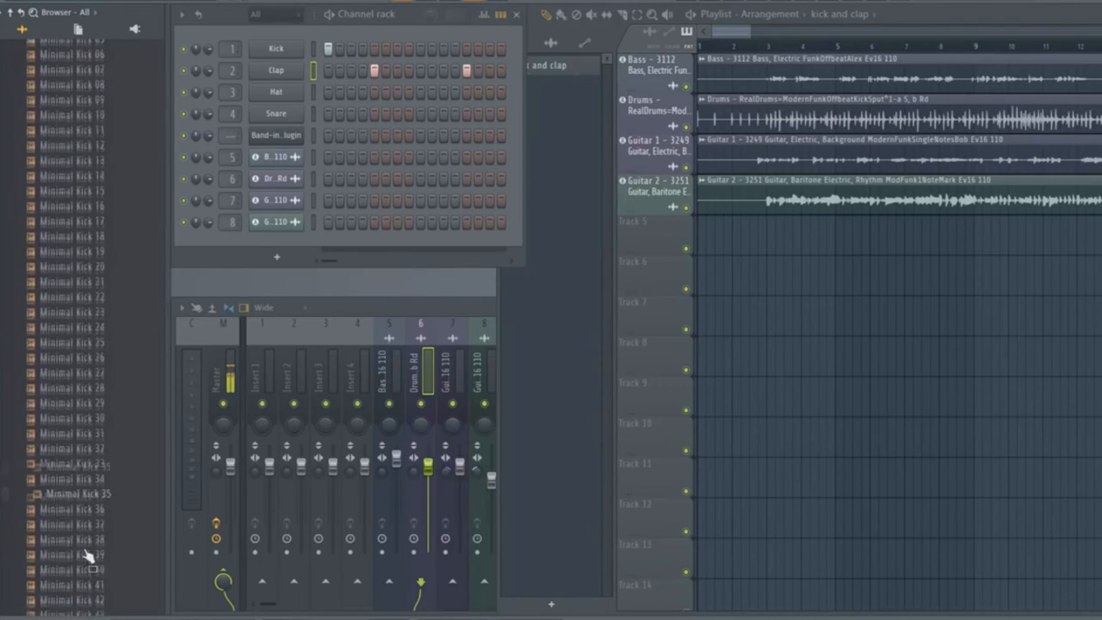
pyautogui.scroll(-3)
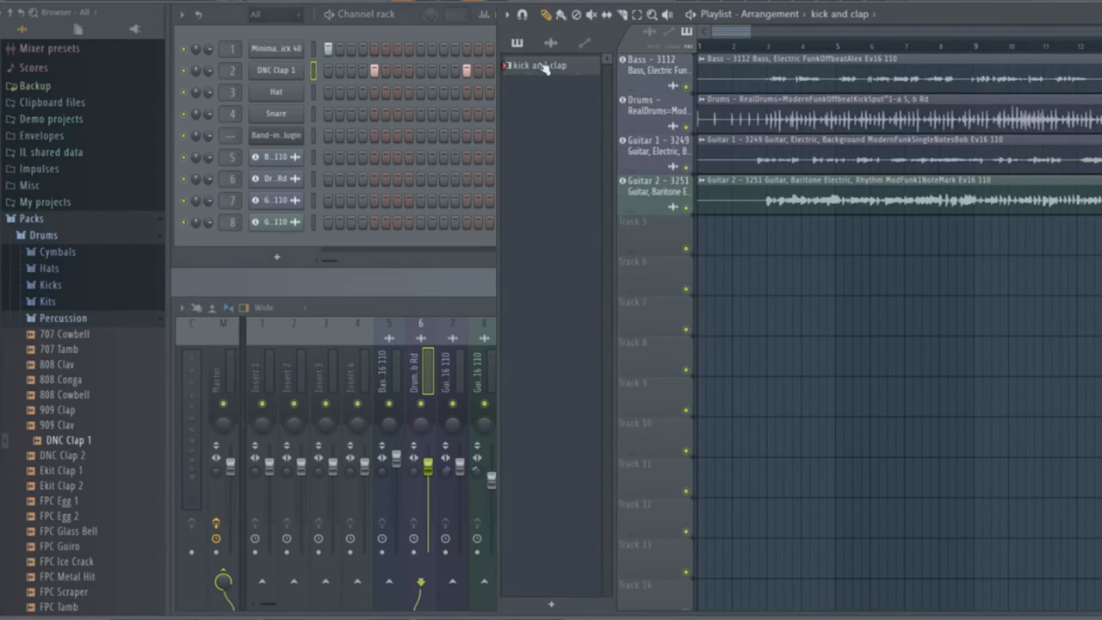
# - Paint the kick and clap pattern across Track 5 of the playlist
pyautogui.moveTo(542, 65); pyautogui.dragTo(775, 241)
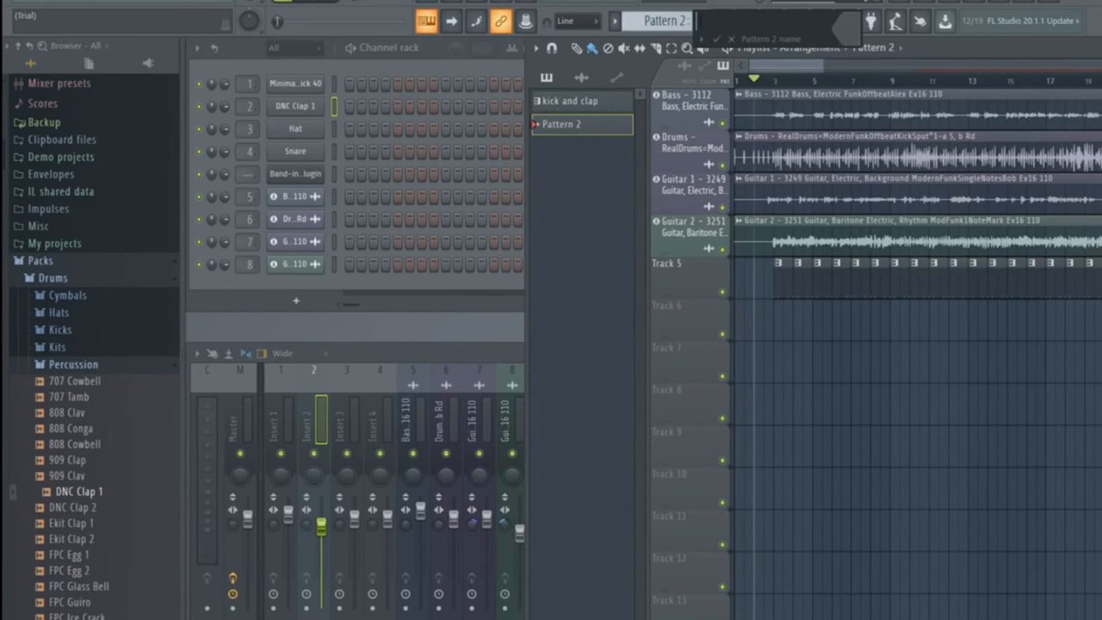
# - Name Pattern 2 'synth', add a PoiZone generator channel and bring up its piano roll
pyautogui.write('synth')
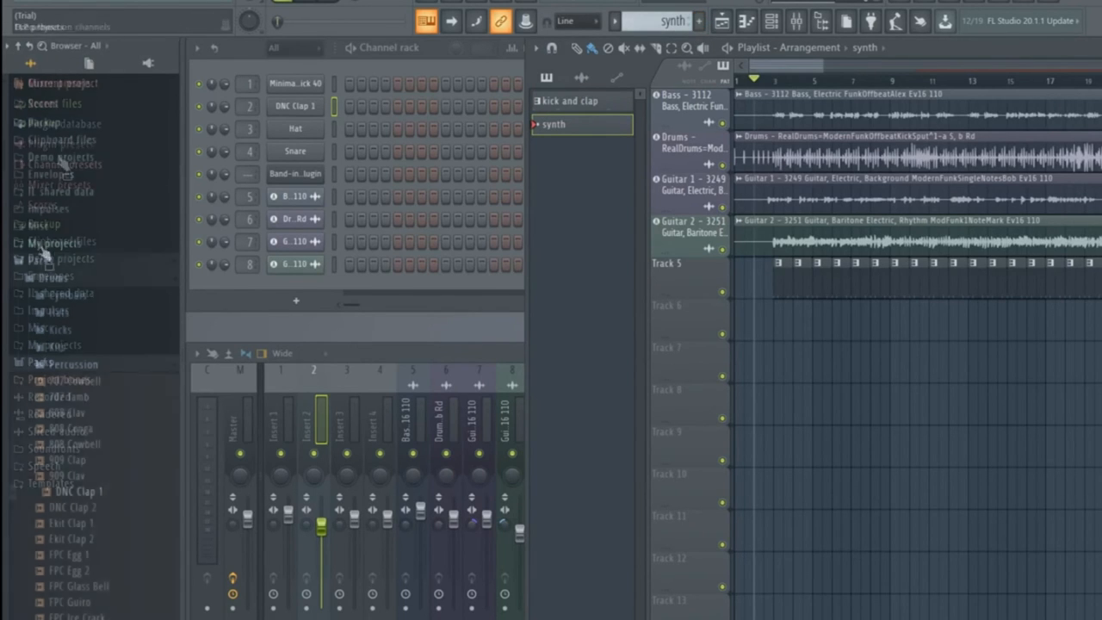
pyautogui.click(66, 124)
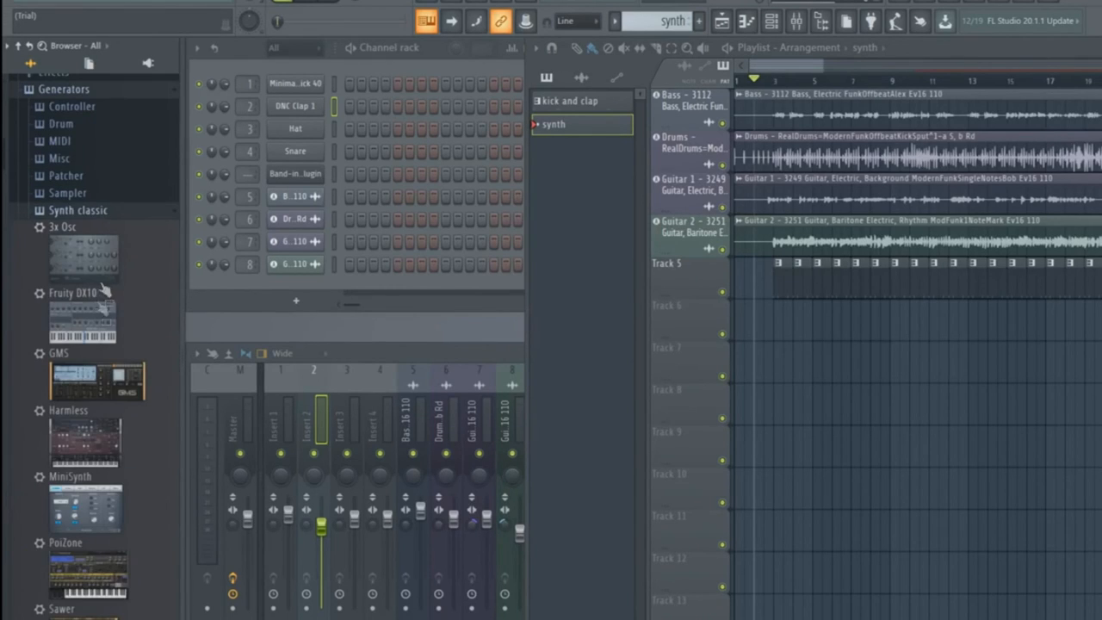
pyautogui.moveTo(86, 572); pyautogui.dragTo(293, 430)
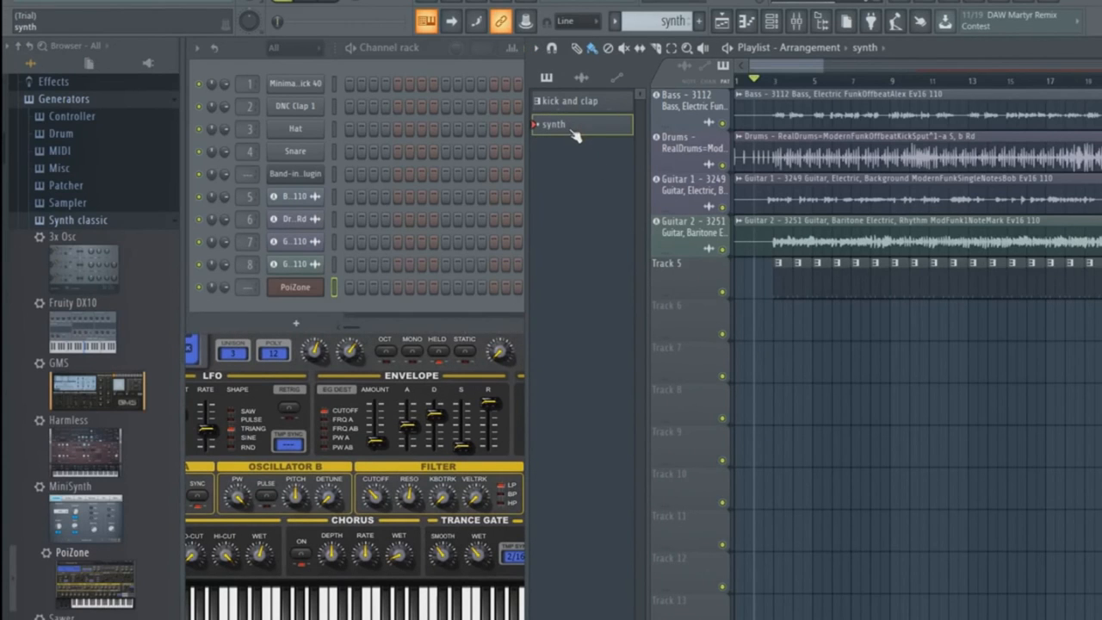
pyautogui.click(745, 21)
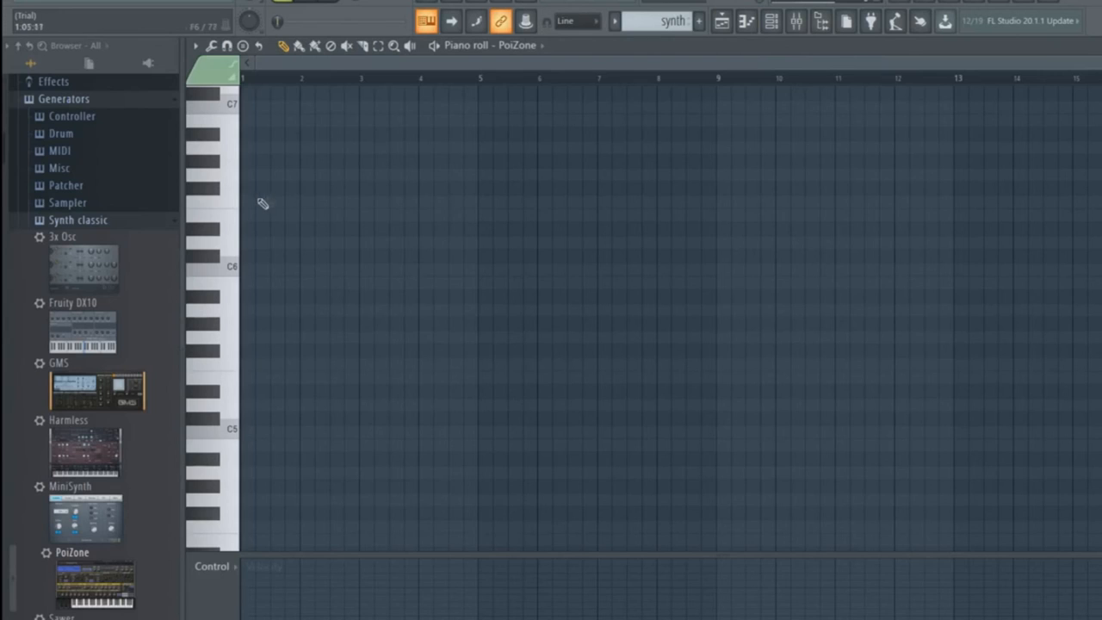
# - Draw two long PoiZone notes, the second lower and trimmed shorter, in the synth pattern
pyautogui.moveTo(244, 204); pyautogui.dragTo(479, 204)
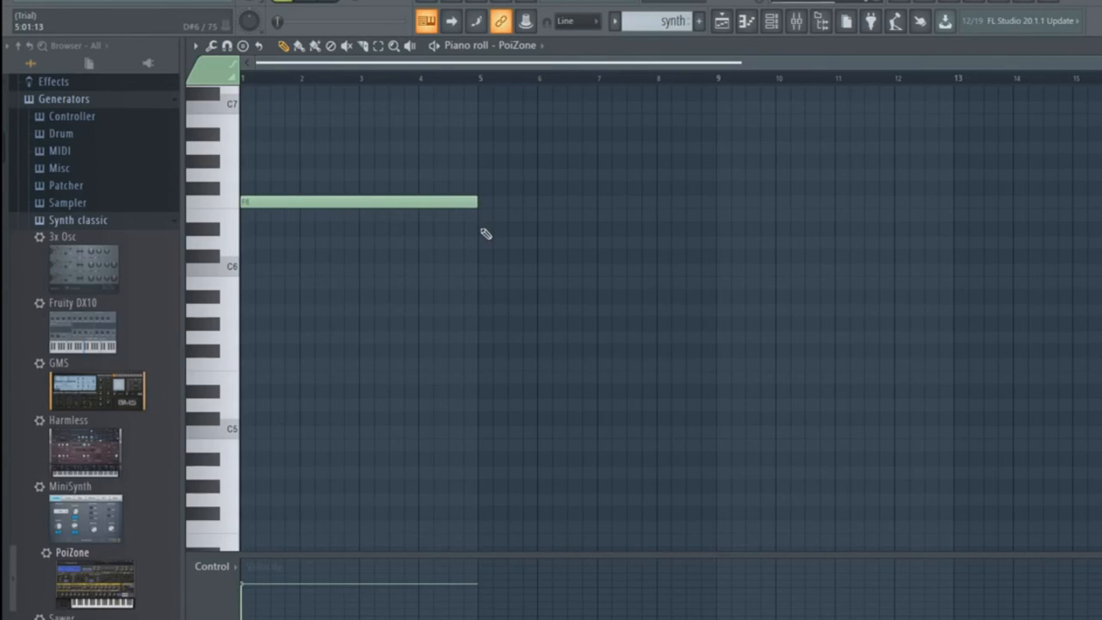
pyautogui.moveTo(483, 227); pyautogui.dragTo(709, 227)
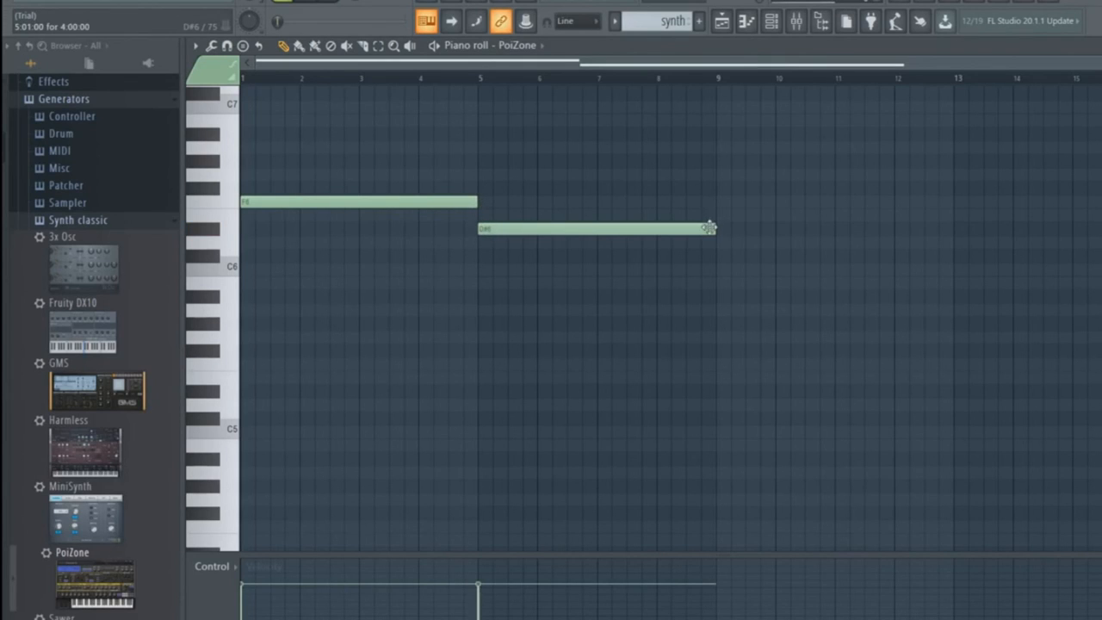
pyautogui.moveTo(709, 227); pyautogui.dragTo(594, 231)
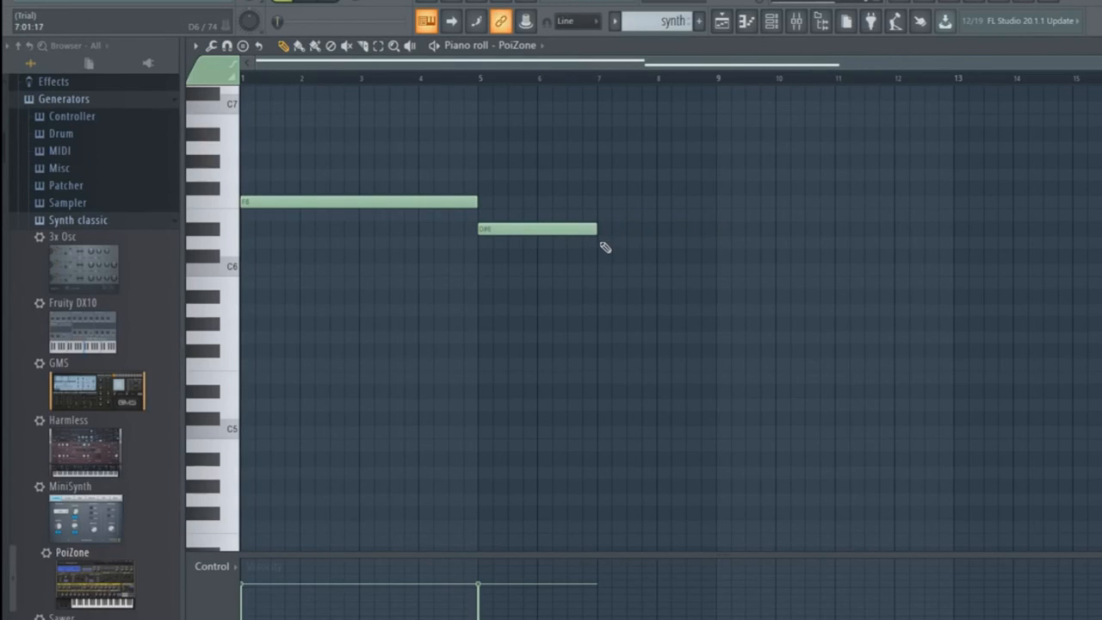
pyautogui.moveTo(599, 242); pyautogui.dragTo(714, 243)
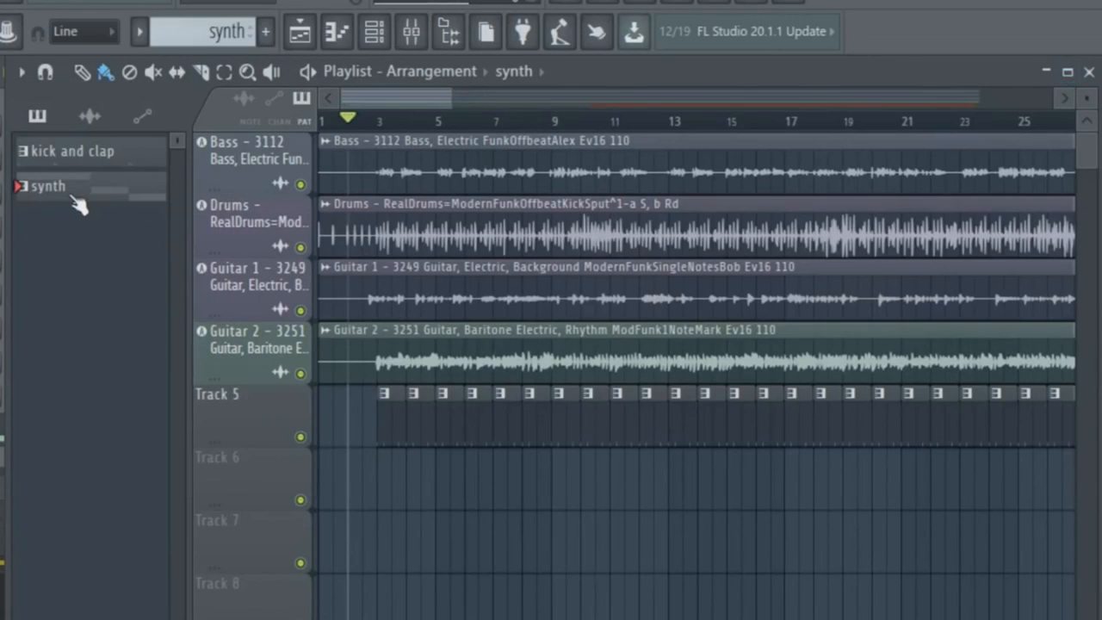
# - Place the synth pattern onto Track 6 of the Playlist
pyautogui.moveTo(48, 186); pyautogui.dragTo(387, 482)
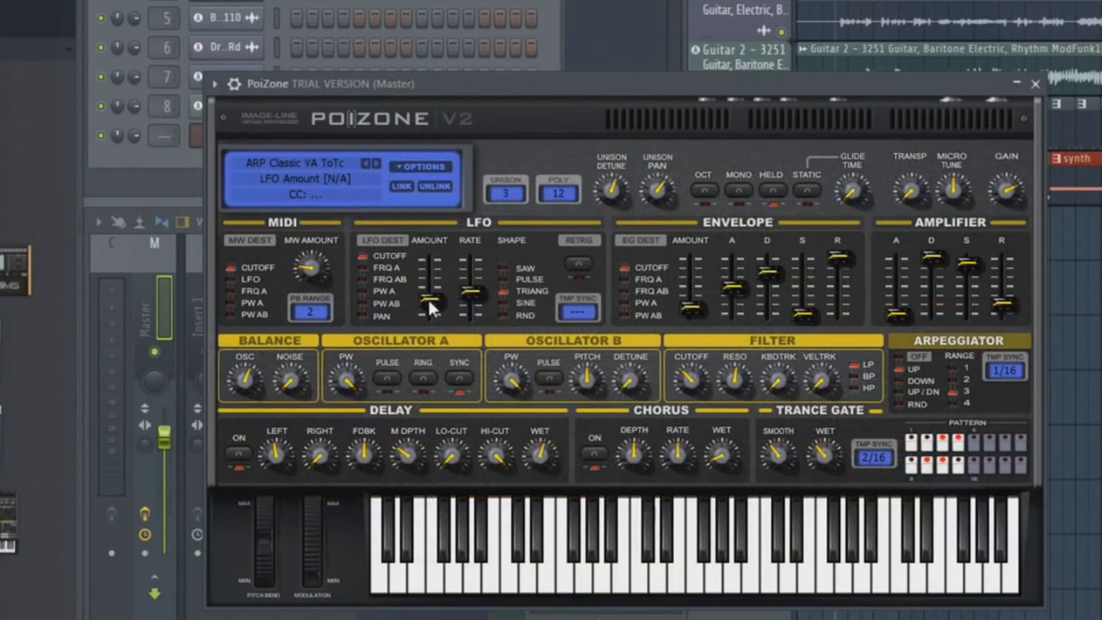
# - Bring up automation options on PoiZone's LFO Amount knob to create its automation clip
pyautogui.rightClick(430, 307)
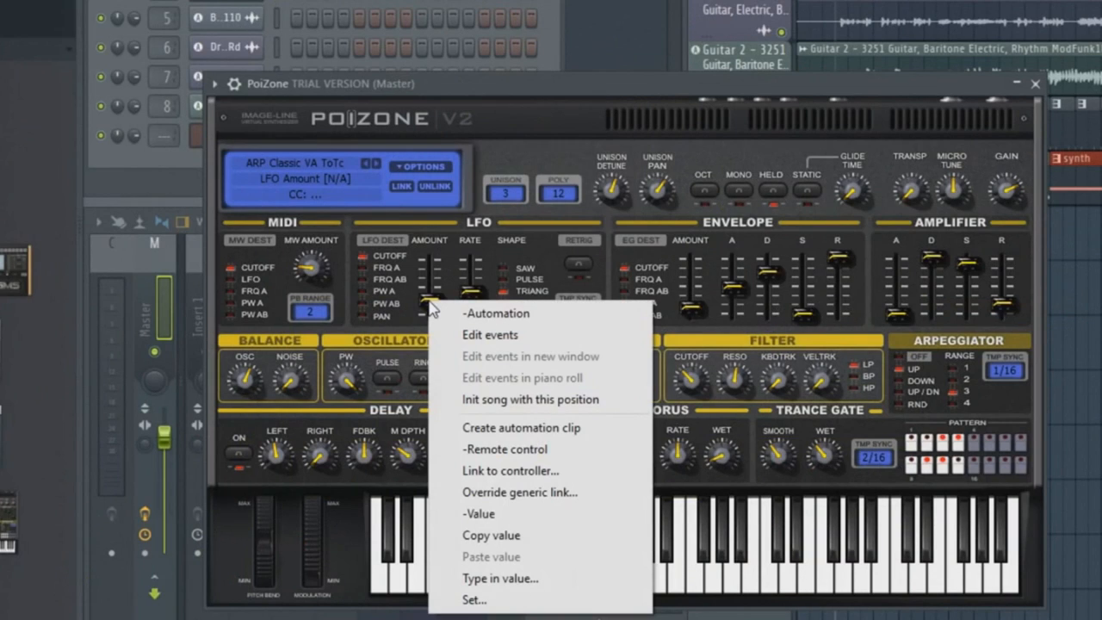
pyautogui.moveTo(534, 427)
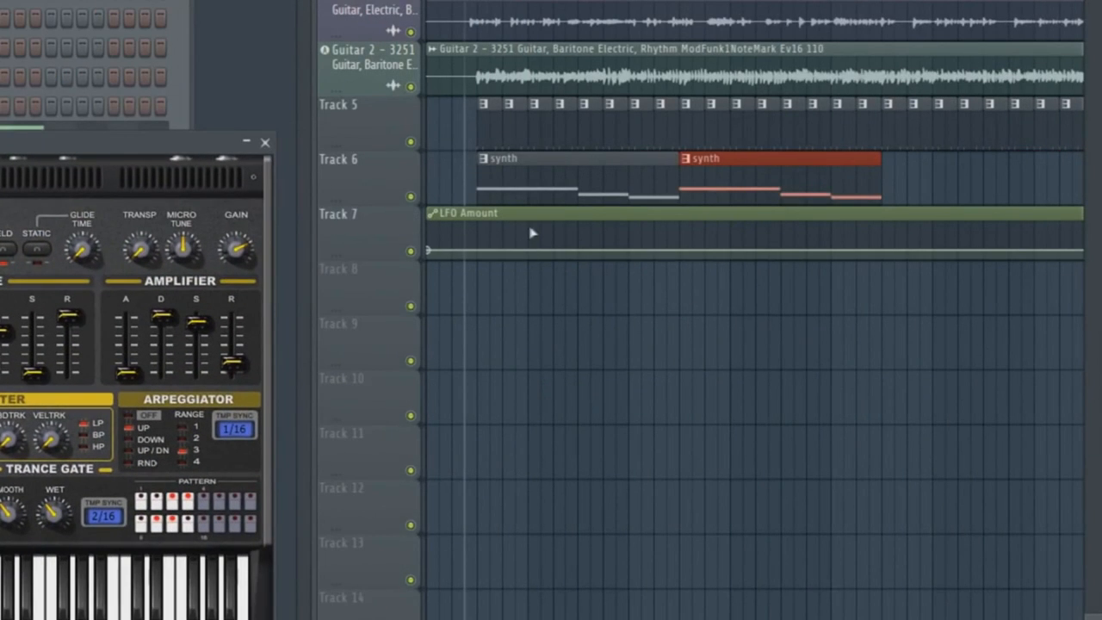
pyautogui.moveTo(451, 255)
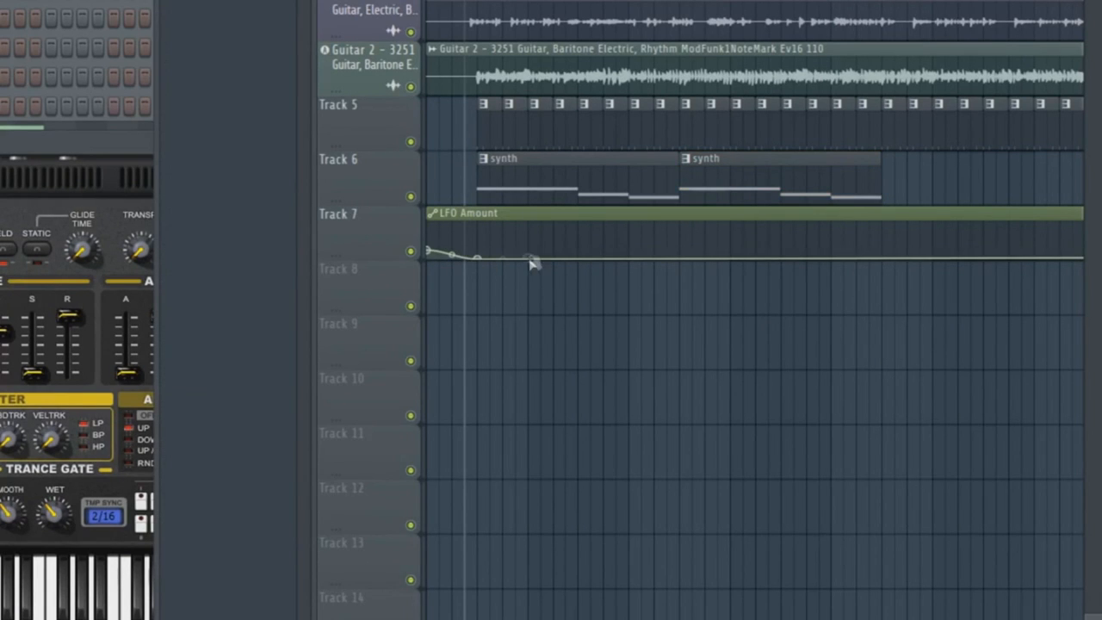
# - Draw the LFO Amount curve into rising-and-falling swells repeating along the clip
pyautogui.moveTo(530, 262); pyautogui.dragTo(532, 234)
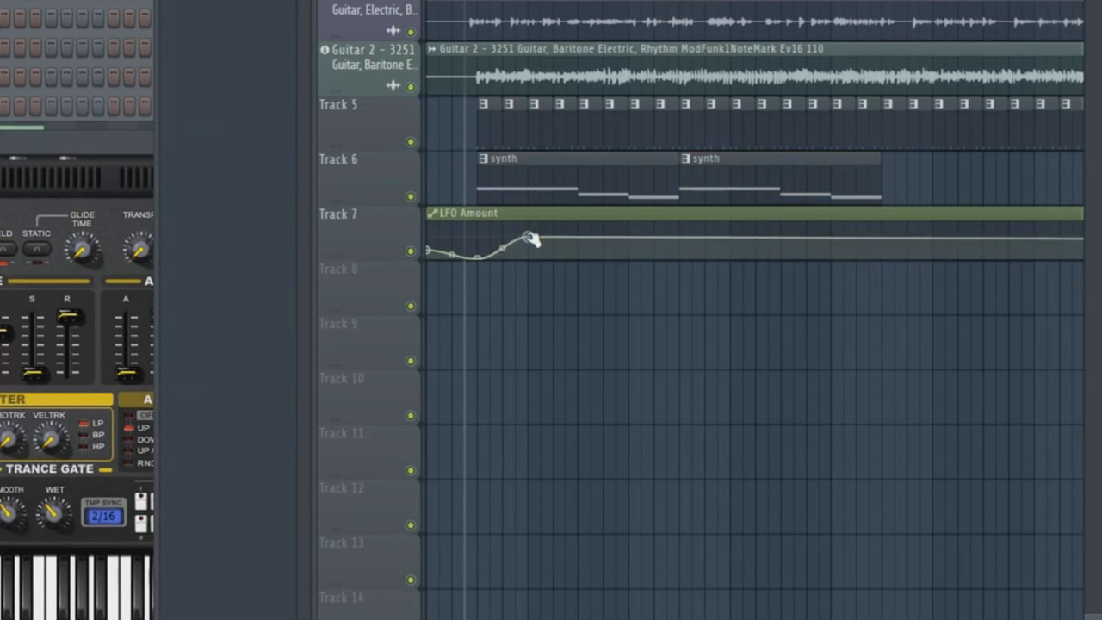
pyautogui.moveTo(533, 237); pyautogui.dragTo(565, 237)
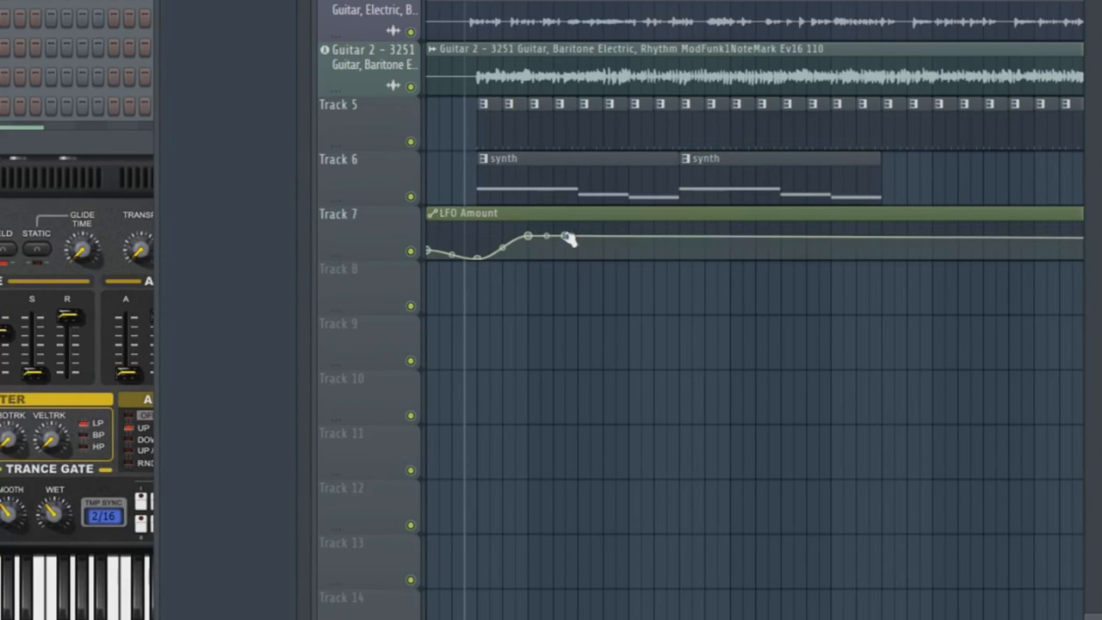
pyautogui.moveTo(565, 238); pyautogui.dragTo(582, 257)
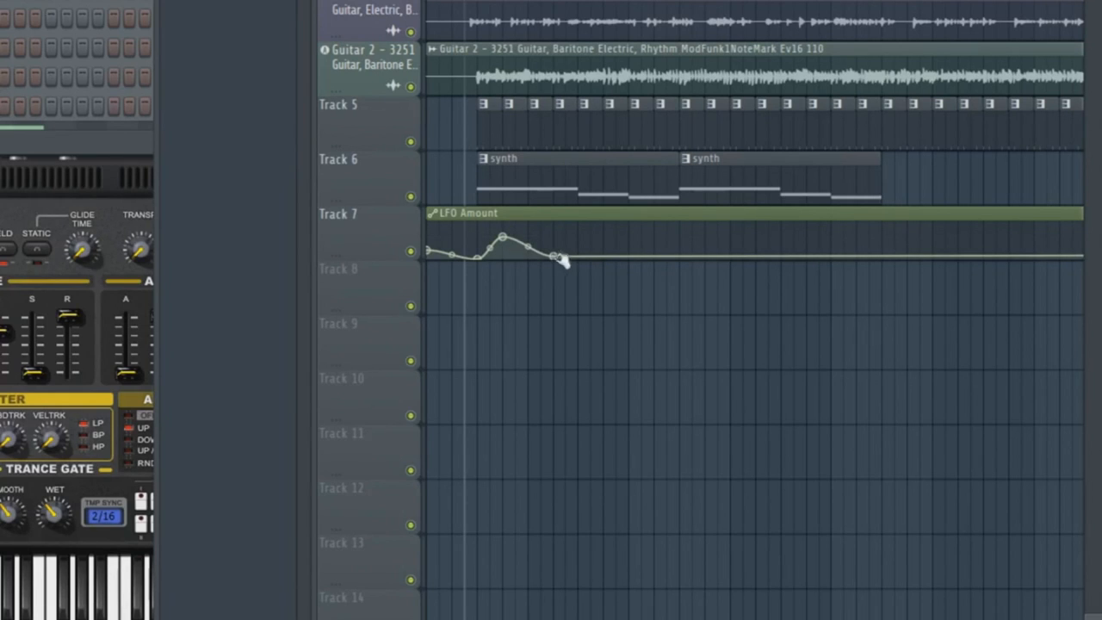
pyautogui.moveTo(559, 258); pyautogui.dragTo(541, 254)
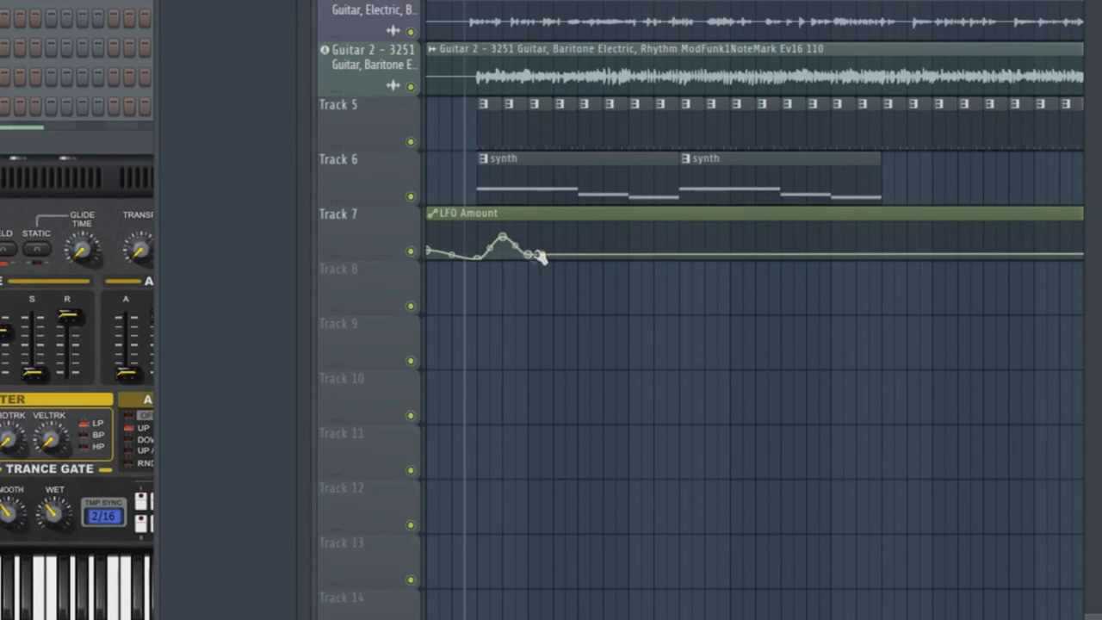
pyautogui.moveTo(537, 256); pyautogui.dragTo(558, 252)
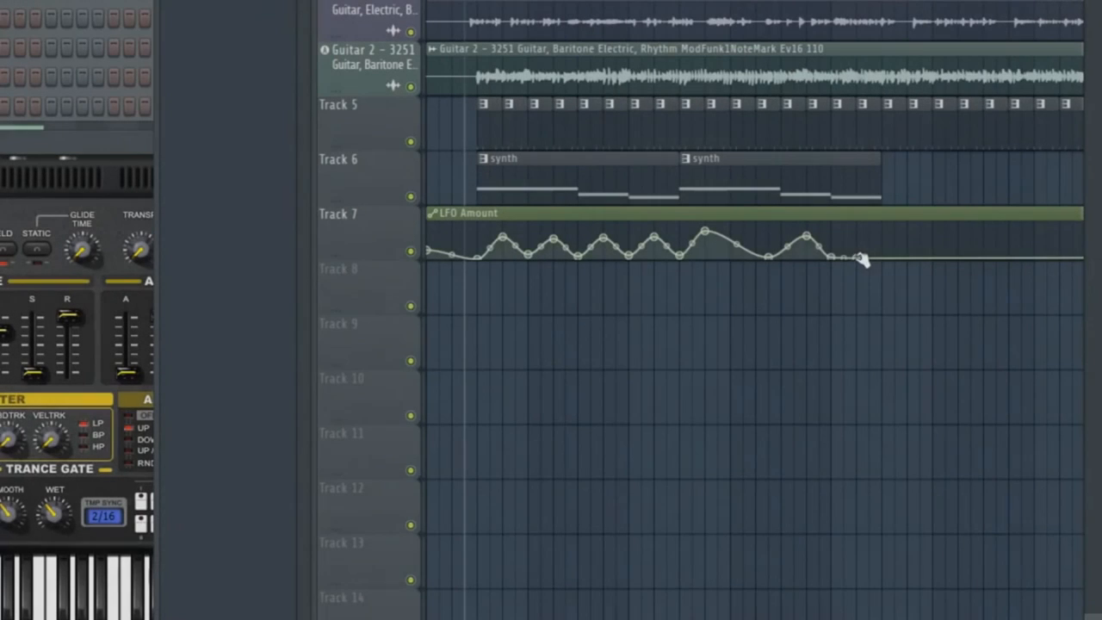
pyautogui.moveTo(861, 256); pyautogui.dragTo(892, 239)
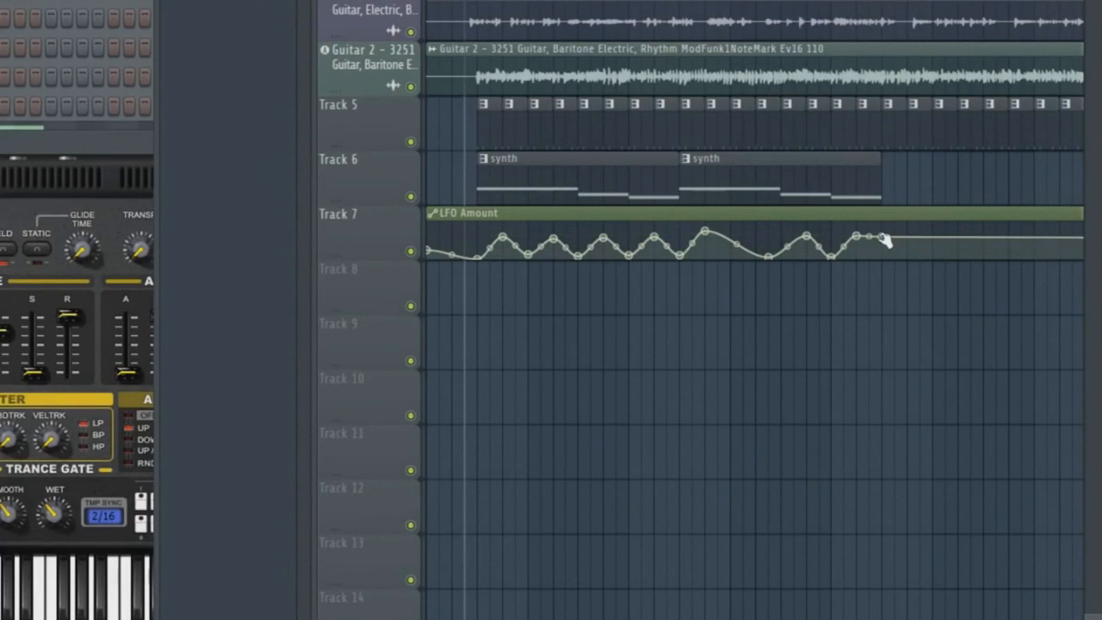